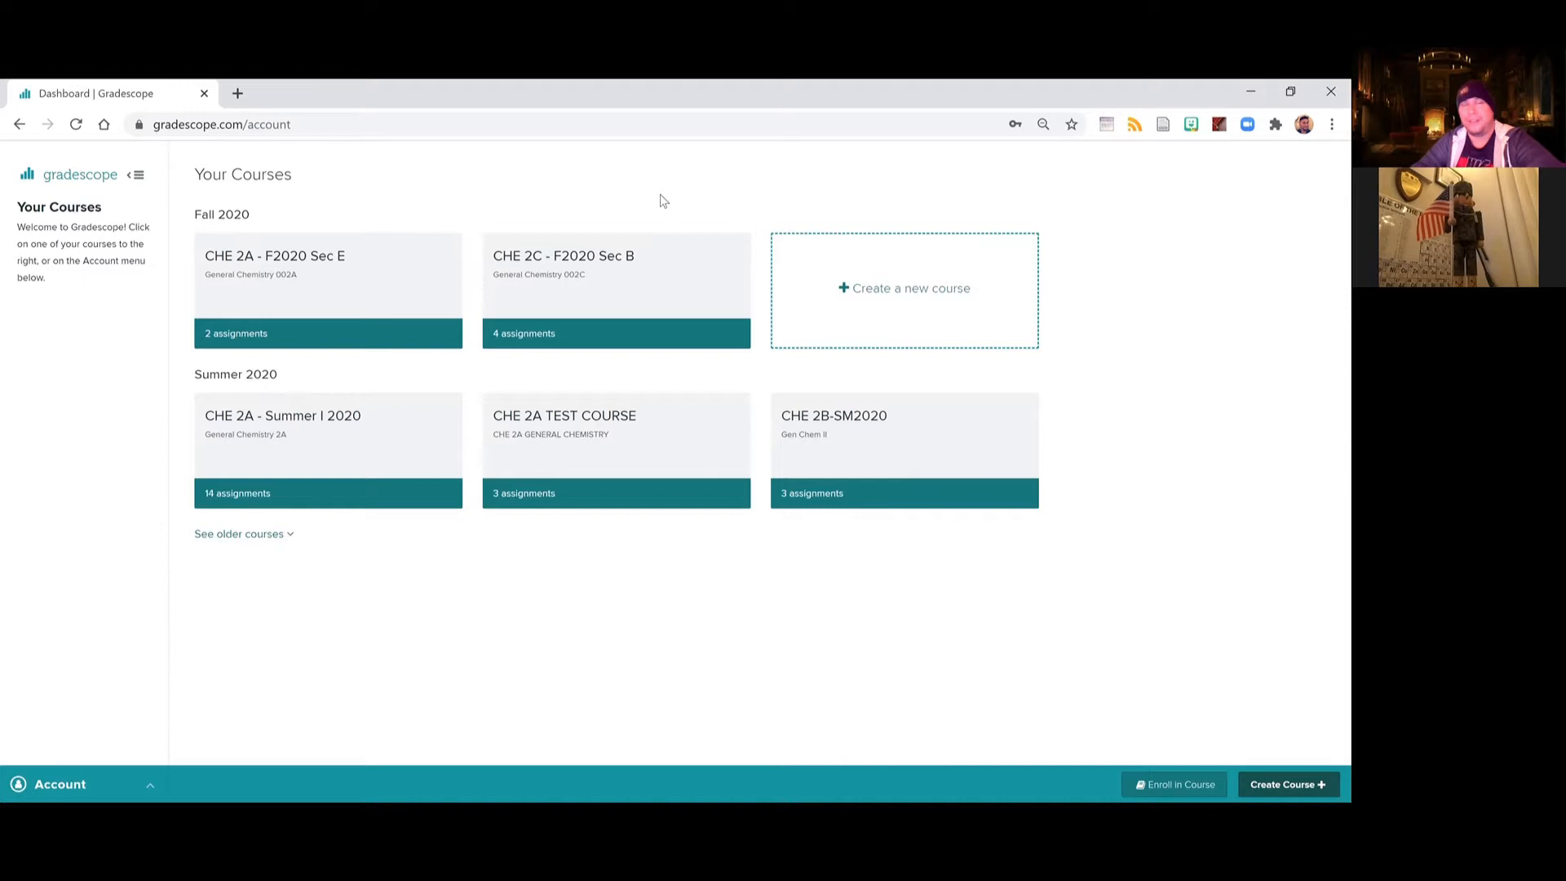
{"action": "mouse_move", "coordinate": [564, 261]}
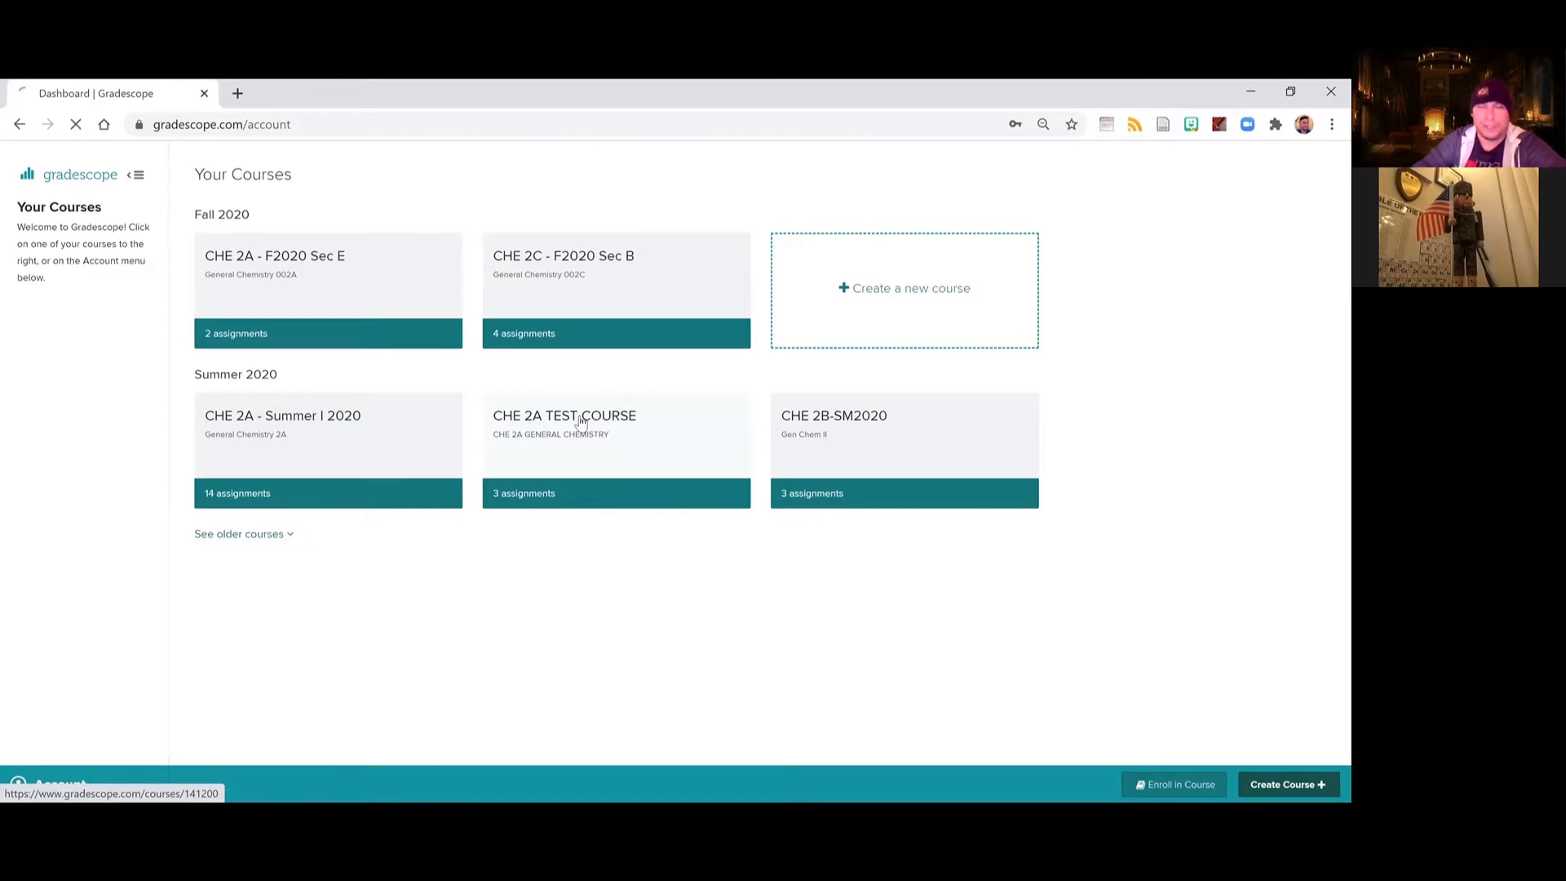
Open the CHE 2A TEST COURSE from the Your Courses dashboard.
{"action": "left_click", "coordinate": [564, 416]}
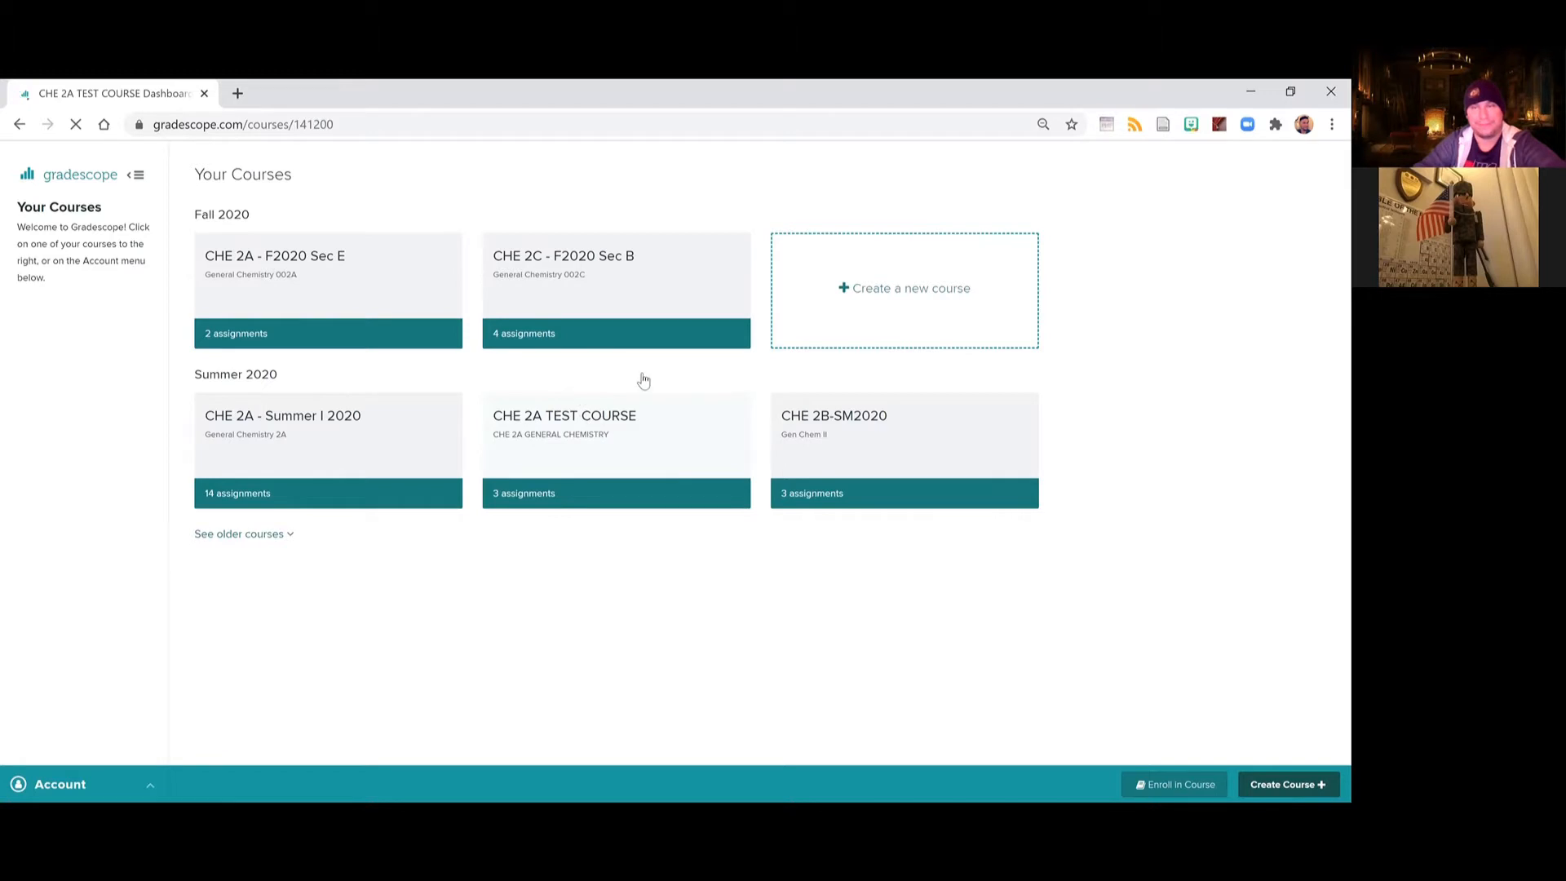
Open the Midterm Exam 1 Free Response assignment from the Active Assignments table.
{"action": "left_click", "coordinate": [563, 416]}
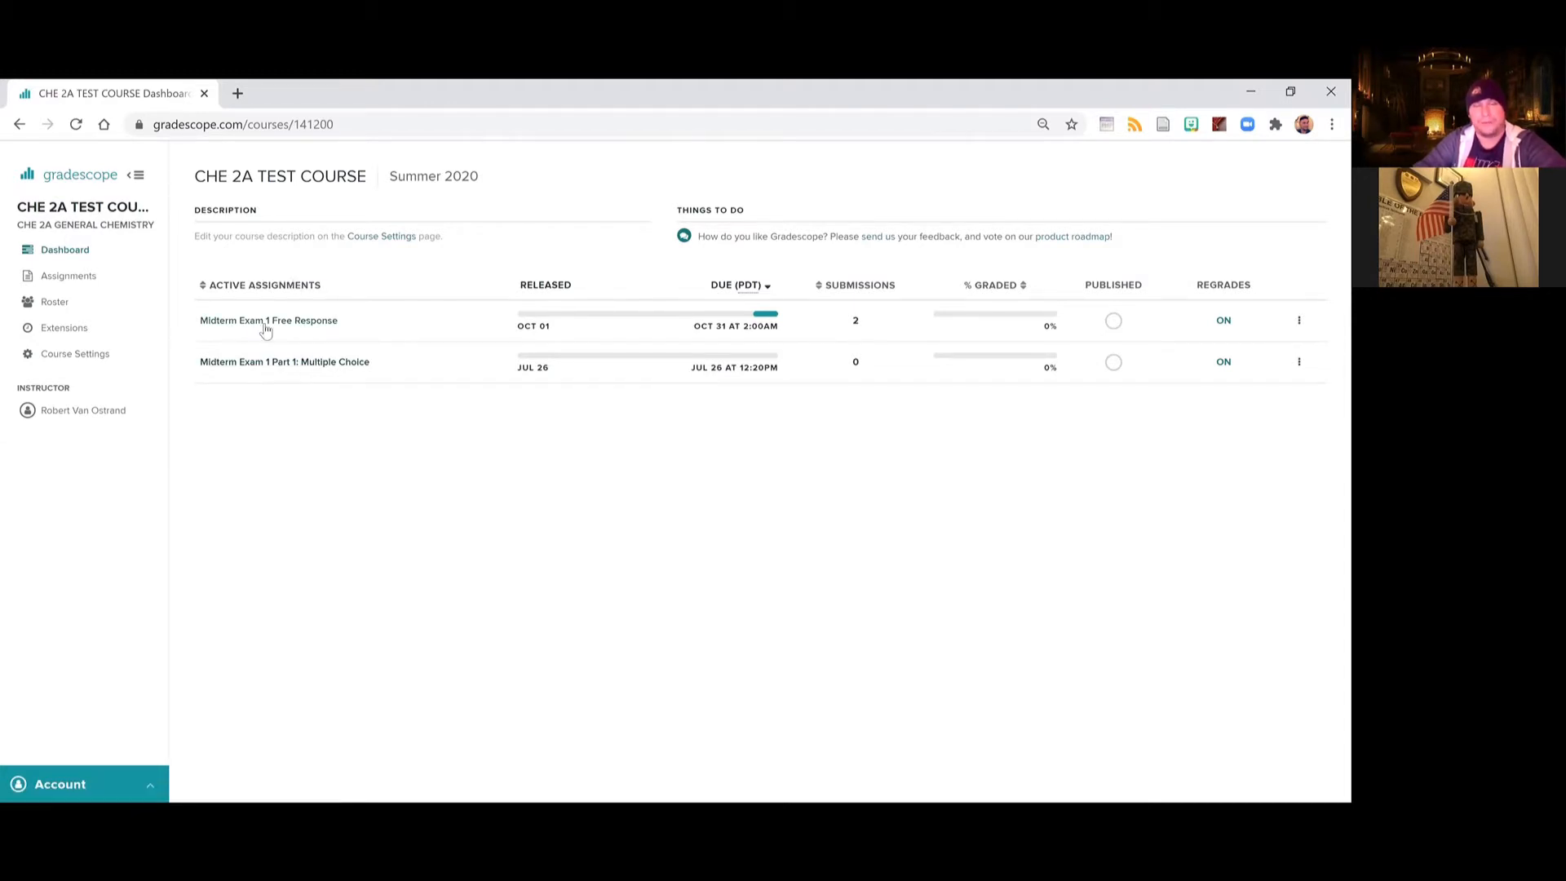
{"action": "mouse_move", "coordinate": [284, 362]}
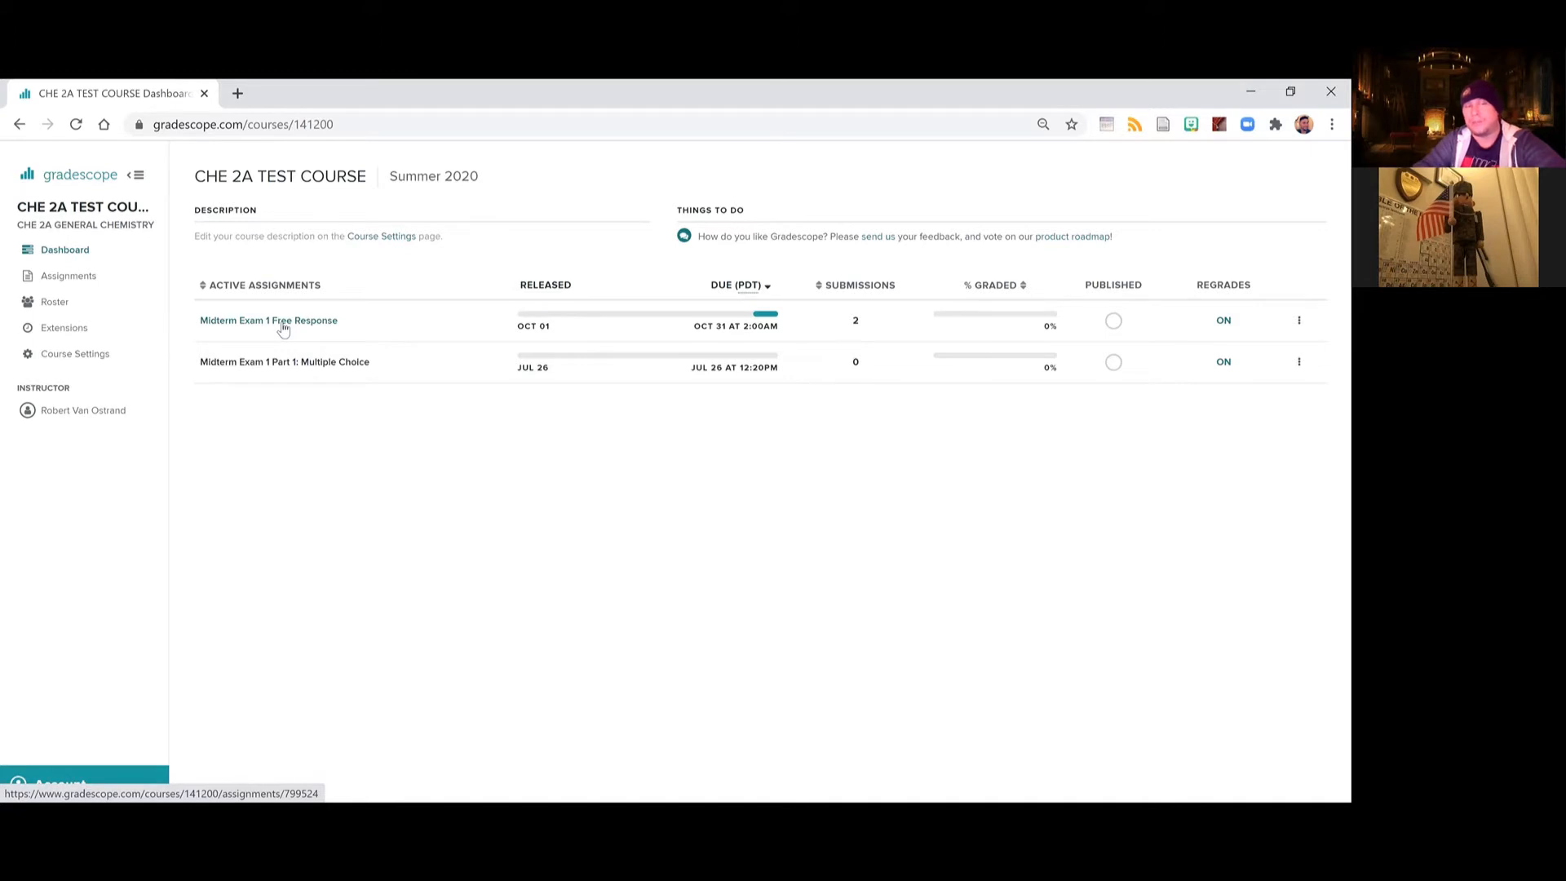
{"action": "left_click", "coordinate": [267, 320]}
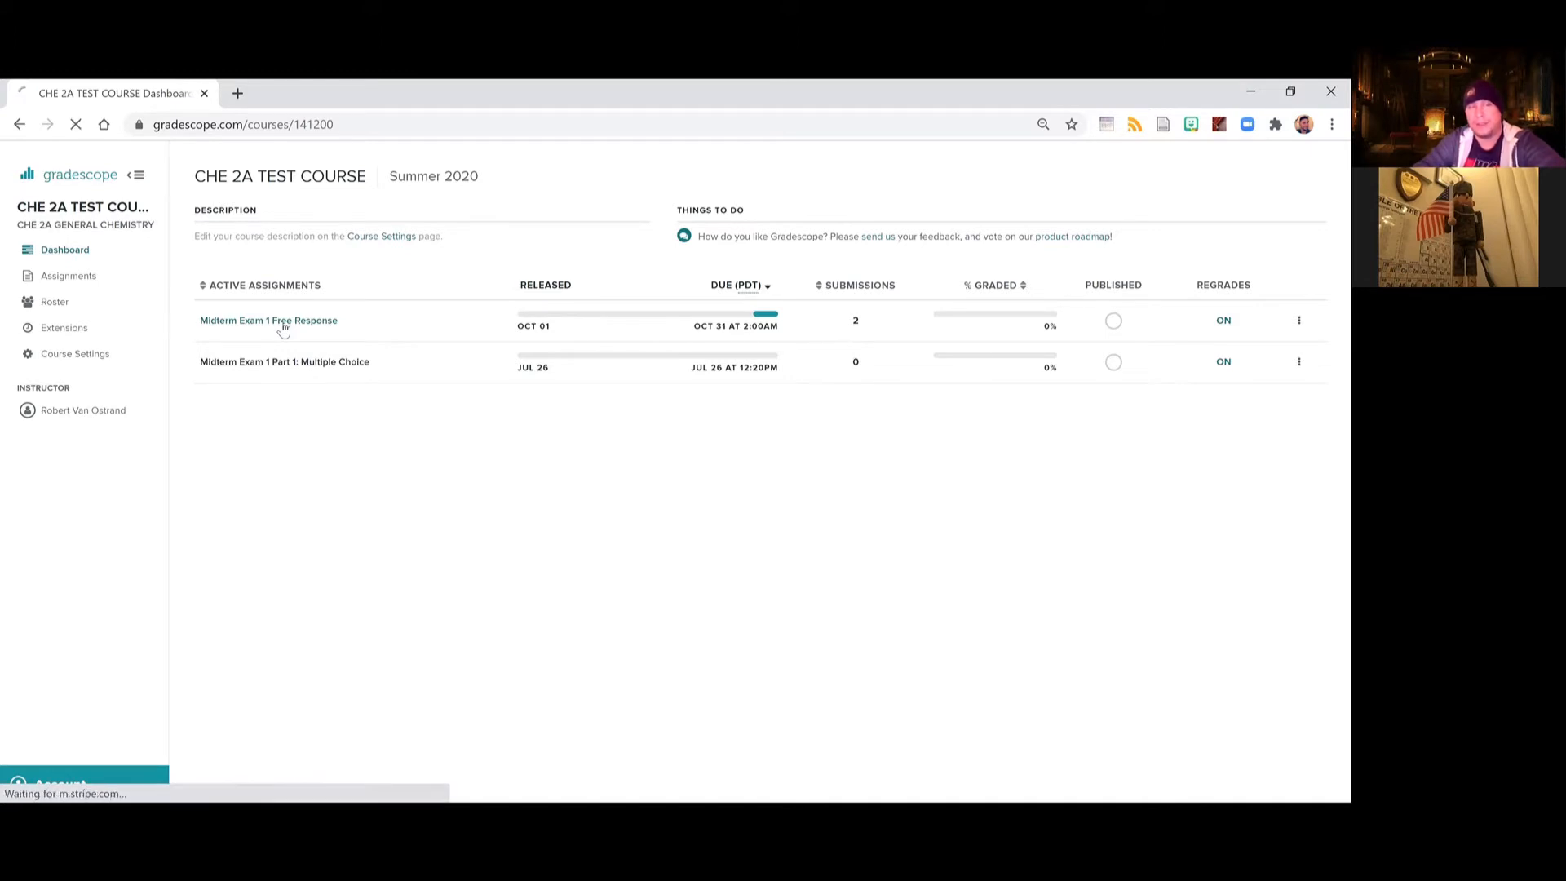
{"action": "left_click", "coordinate": [268, 320]}
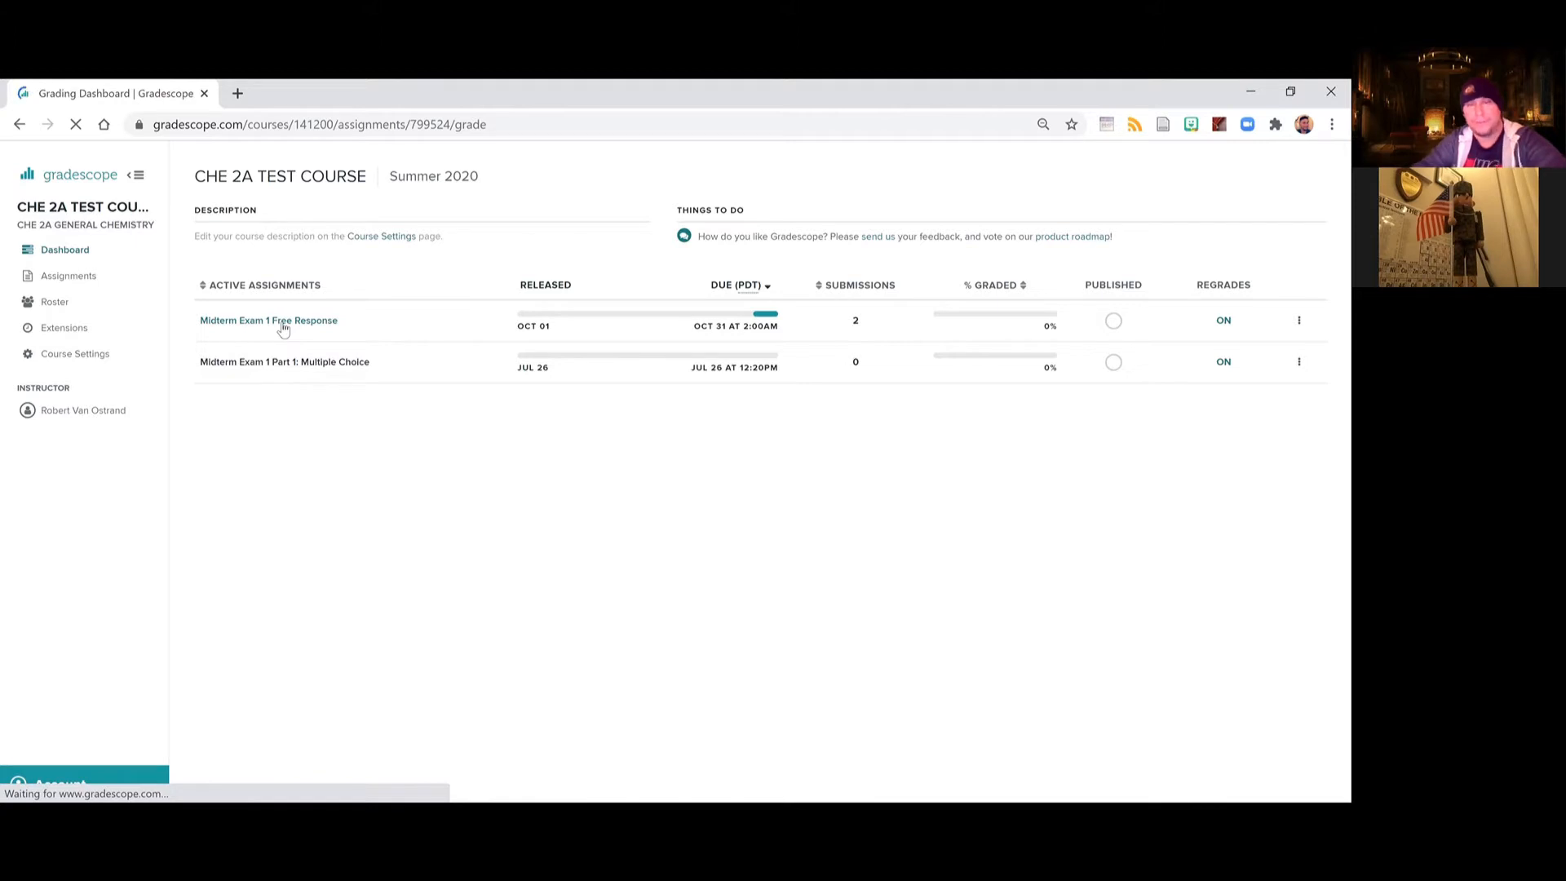
Open question 17, Balance redox rxn, from the grading dashboard.
{"action": "left_click", "coordinate": [267, 320]}
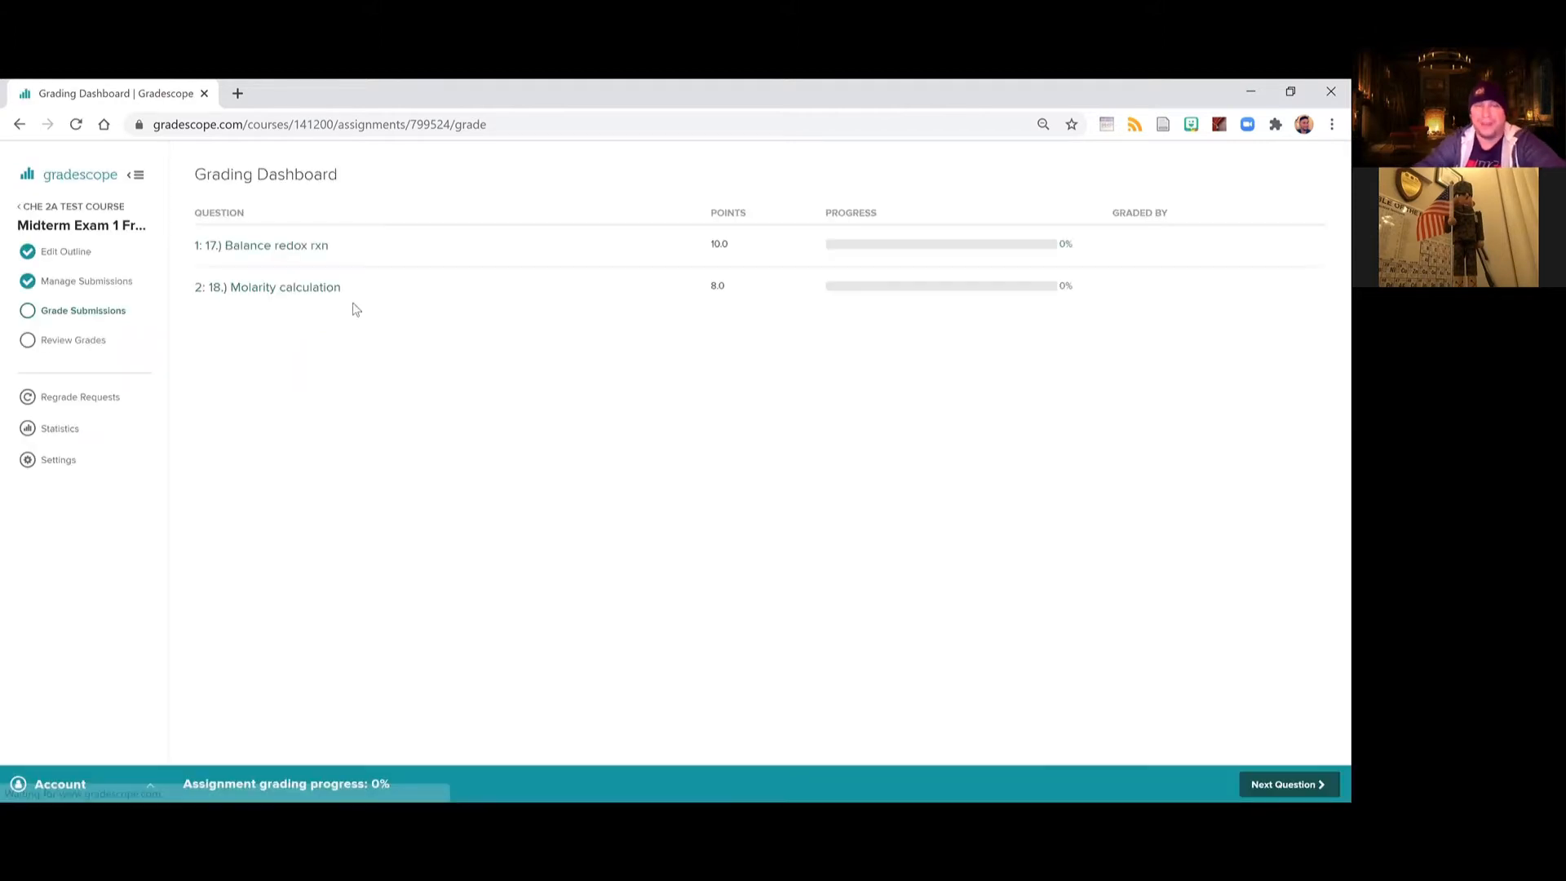
{"action": "mouse_move", "coordinate": [562, 431]}
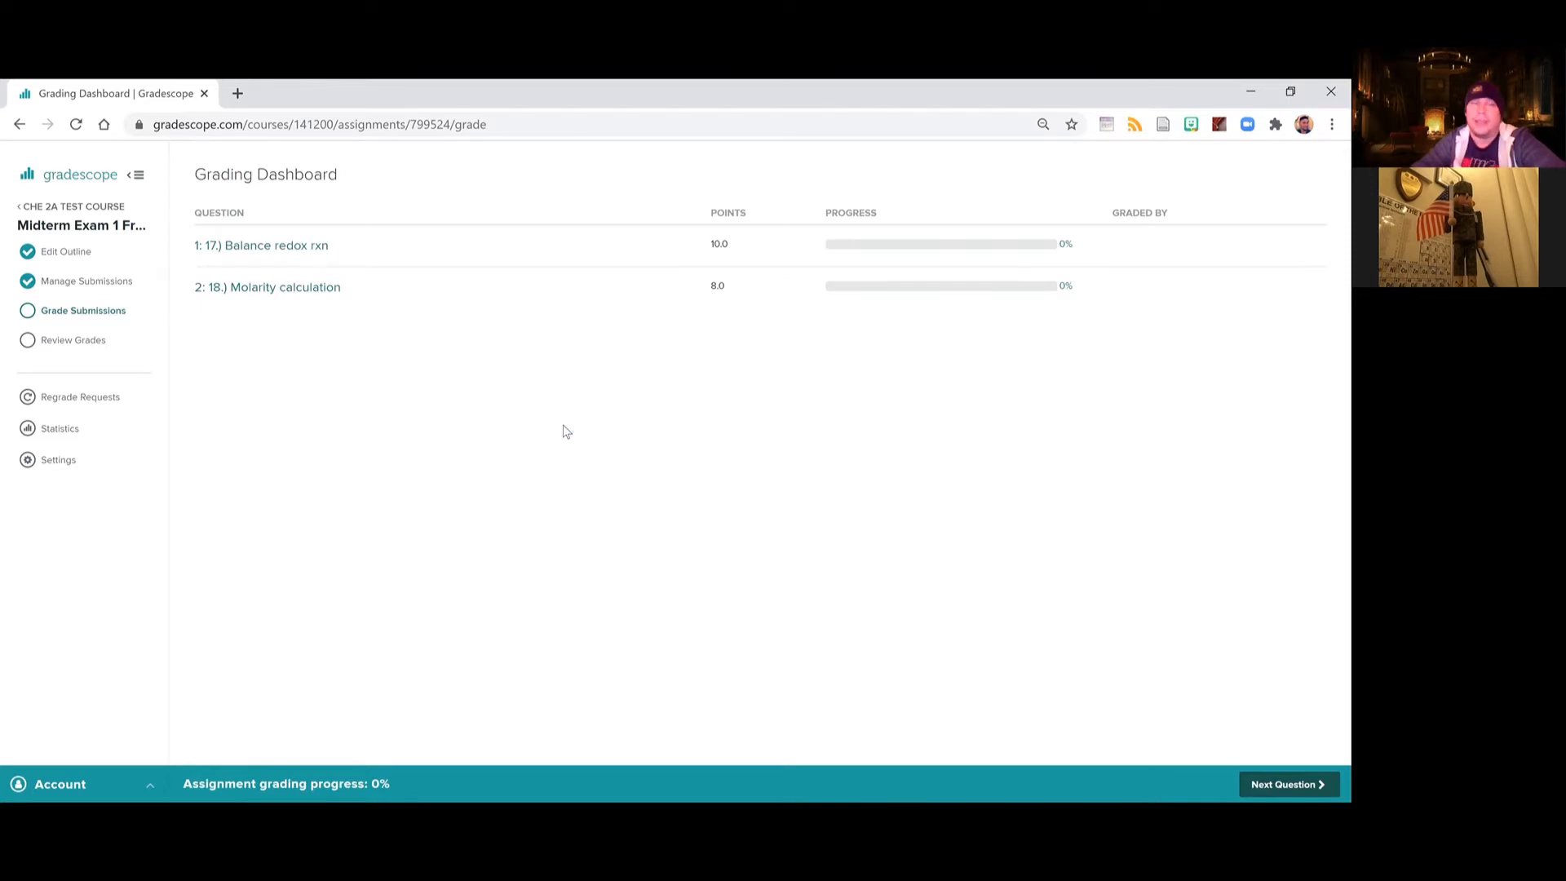
{"action": "mouse_move", "coordinate": [584, 393]}
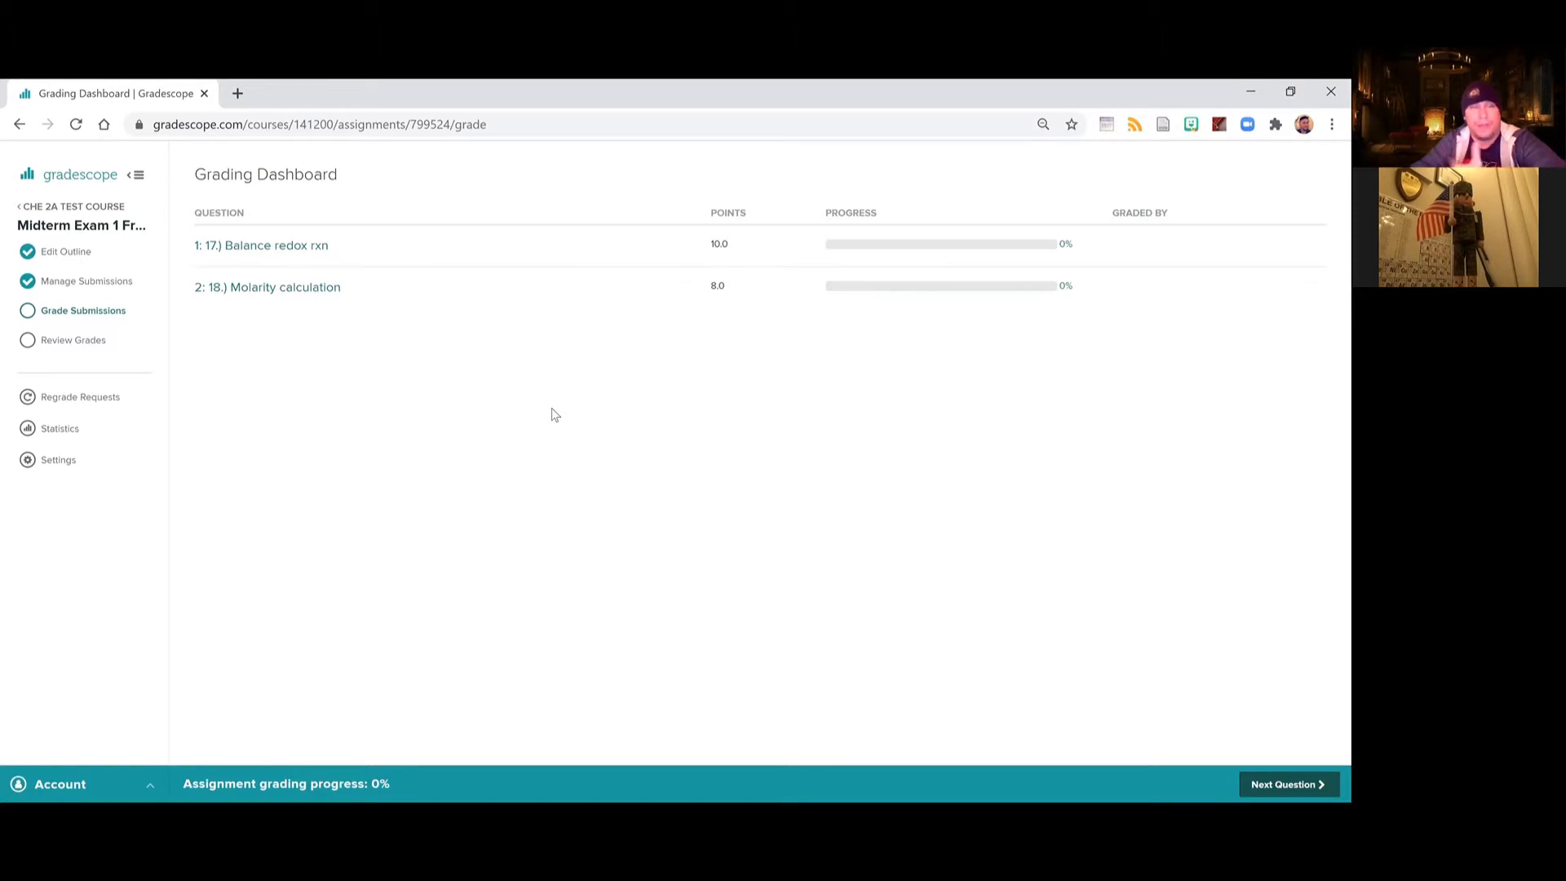
{"action": "mouse_move", "coordinate": [612, 479]}
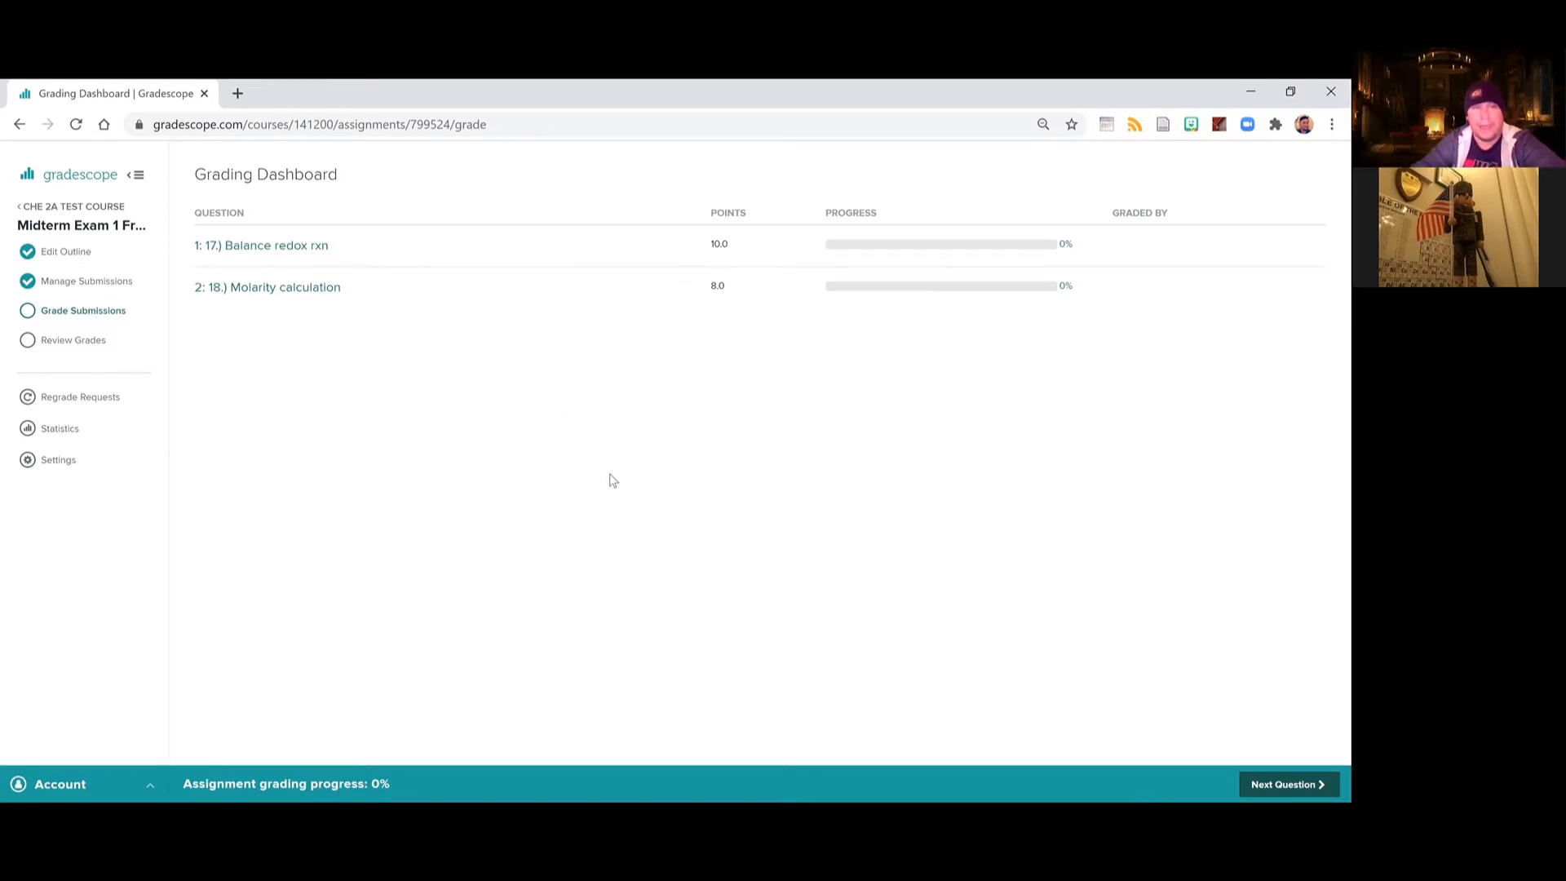
{"action": "mouse_move", "coordinate": [392, 370]}
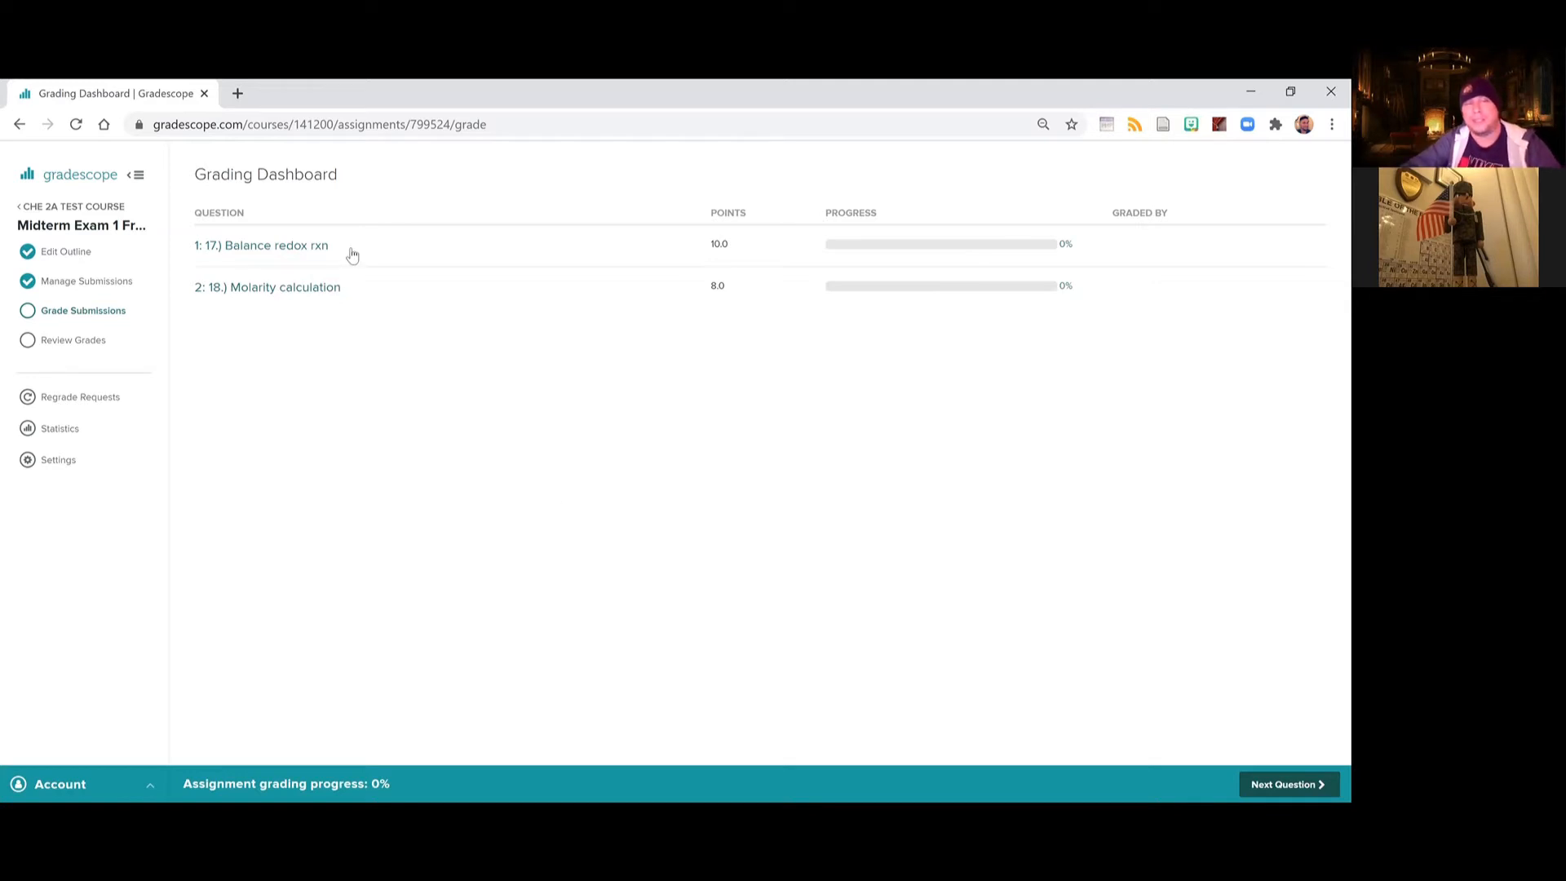
{"action": "mouse_move", "coordinate": [371, 247]}
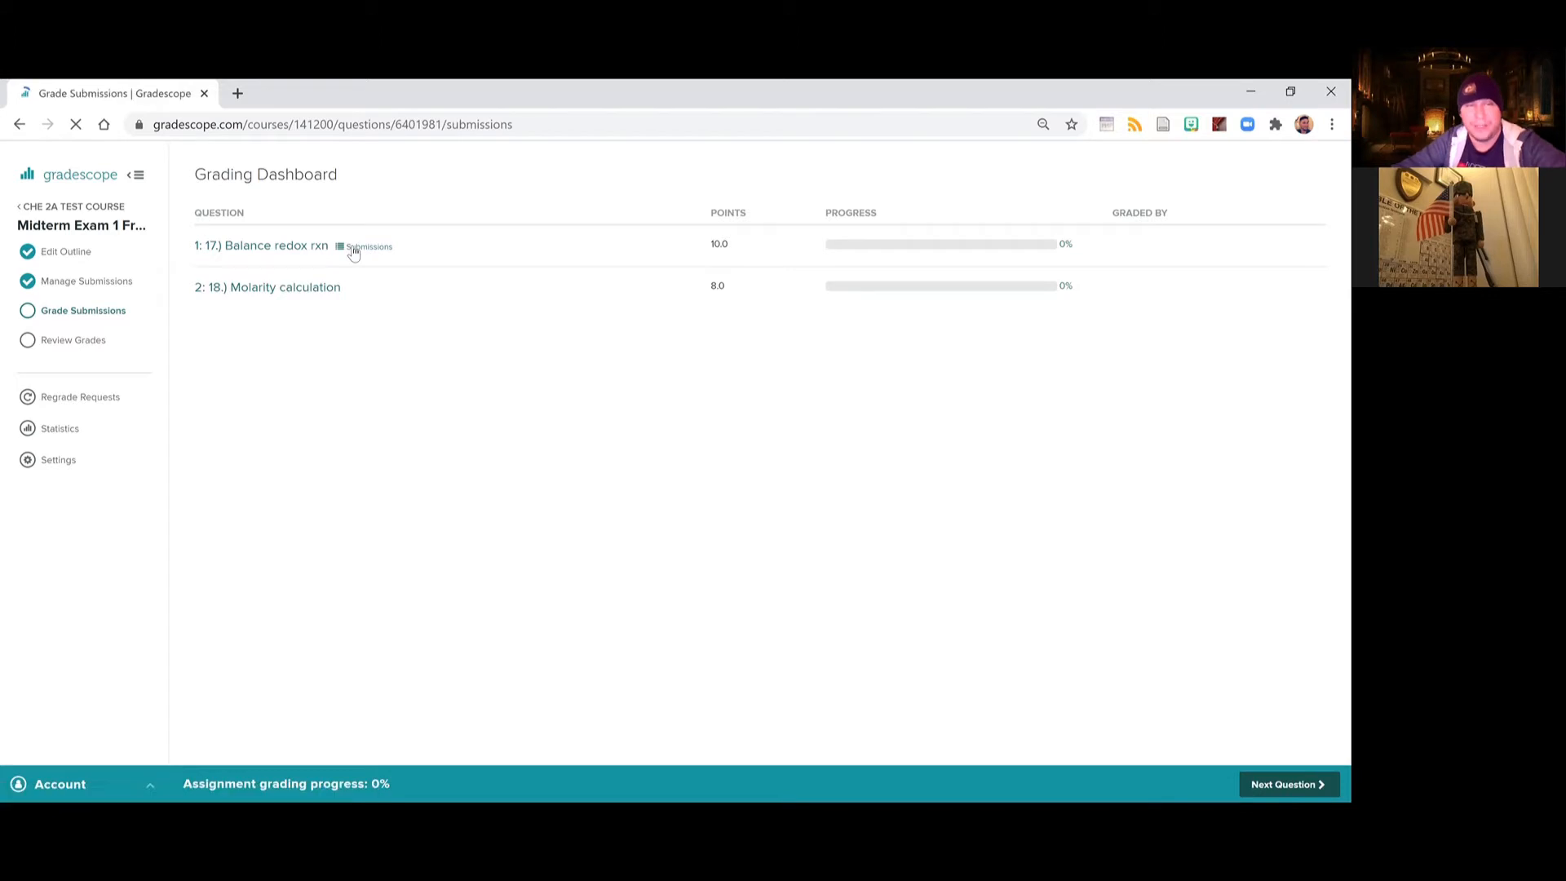
{"action": "mouse_move", "coordinate": [382, 282]}
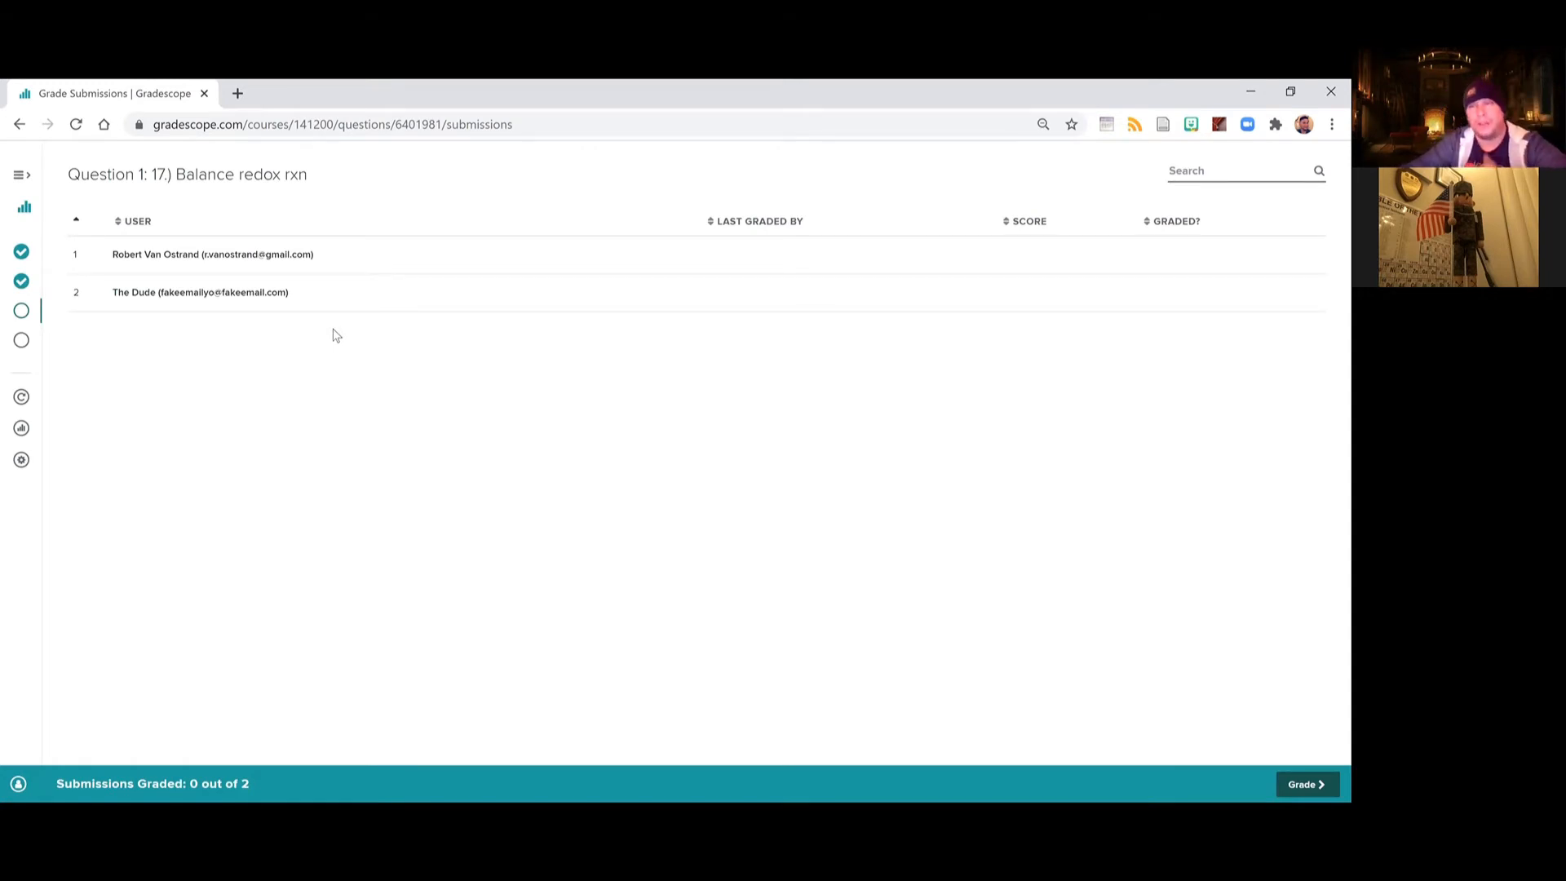
{"action": "mouse_move", "coordinate": [377, 314]}
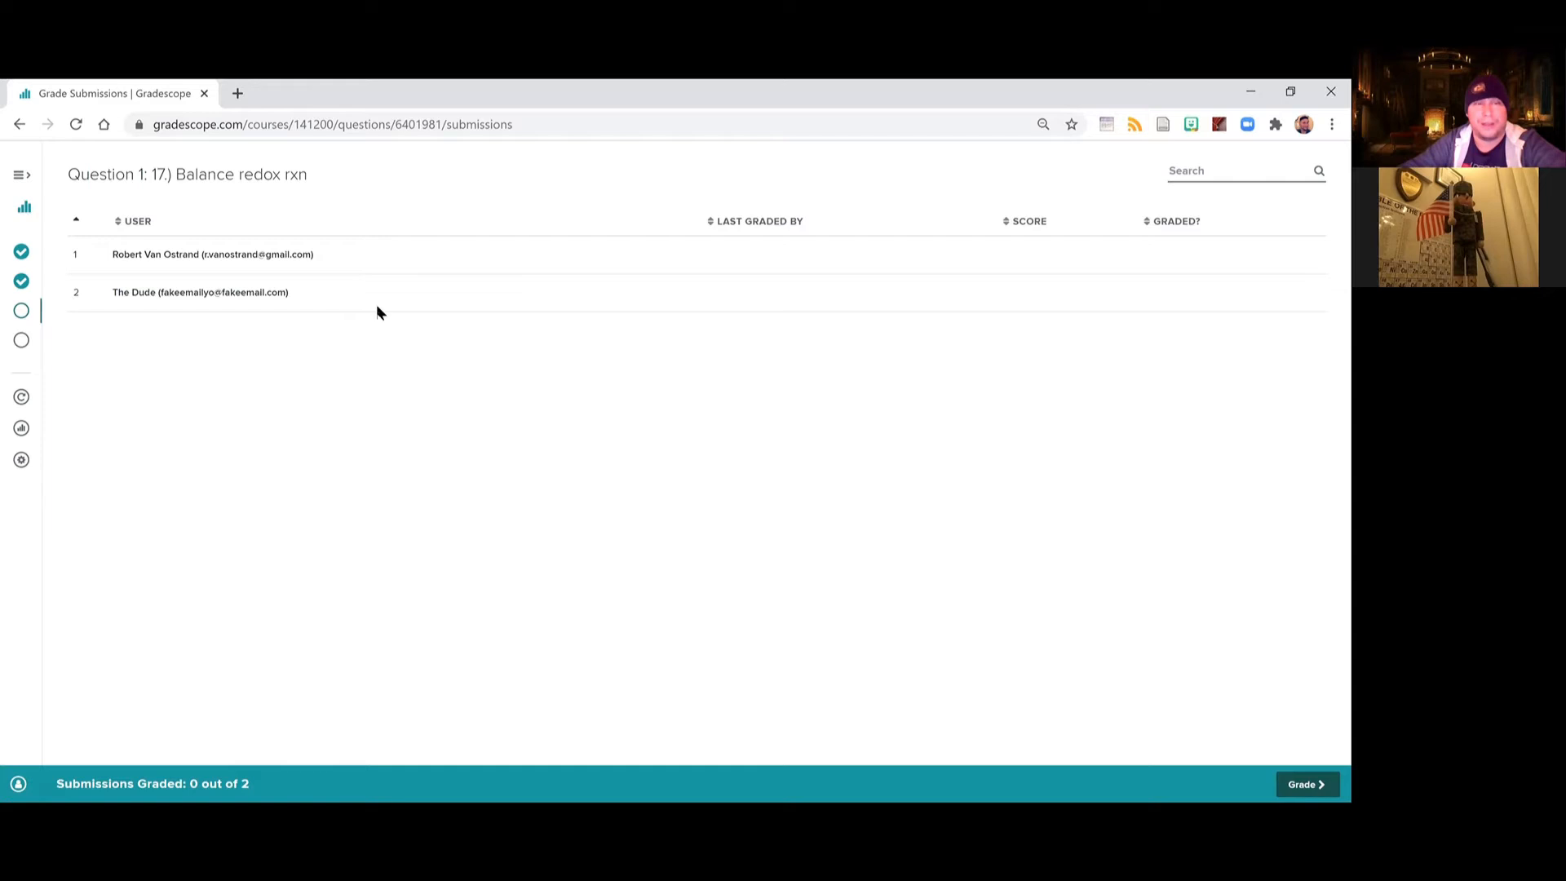
{"action": "mouse_move", "coordinate": [266, 308]}
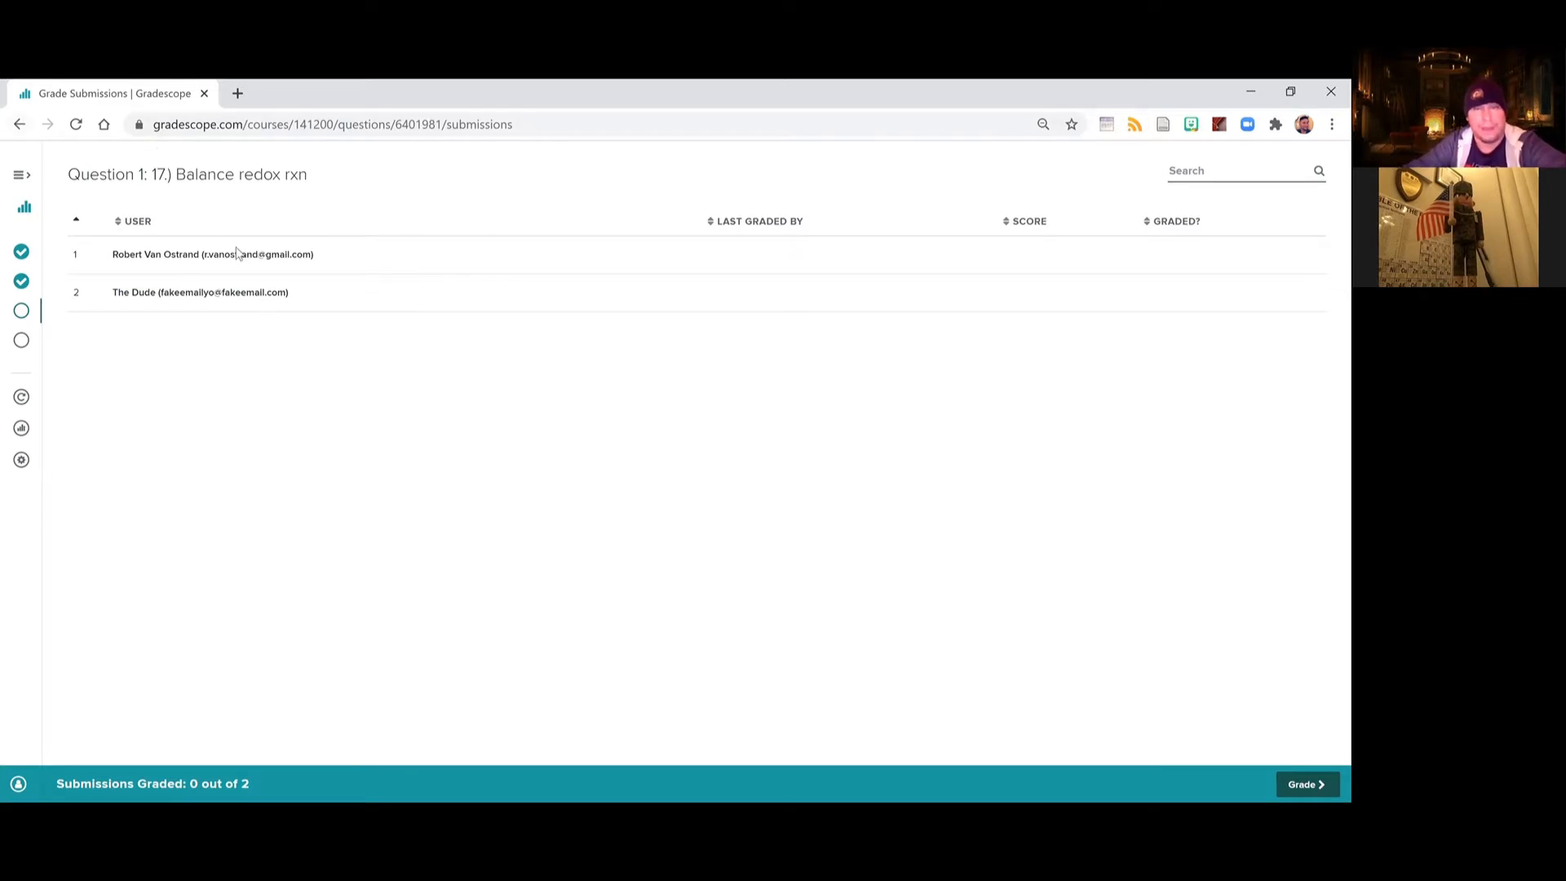
{"action": "mouse_move", "coordinate": [199, 254]}
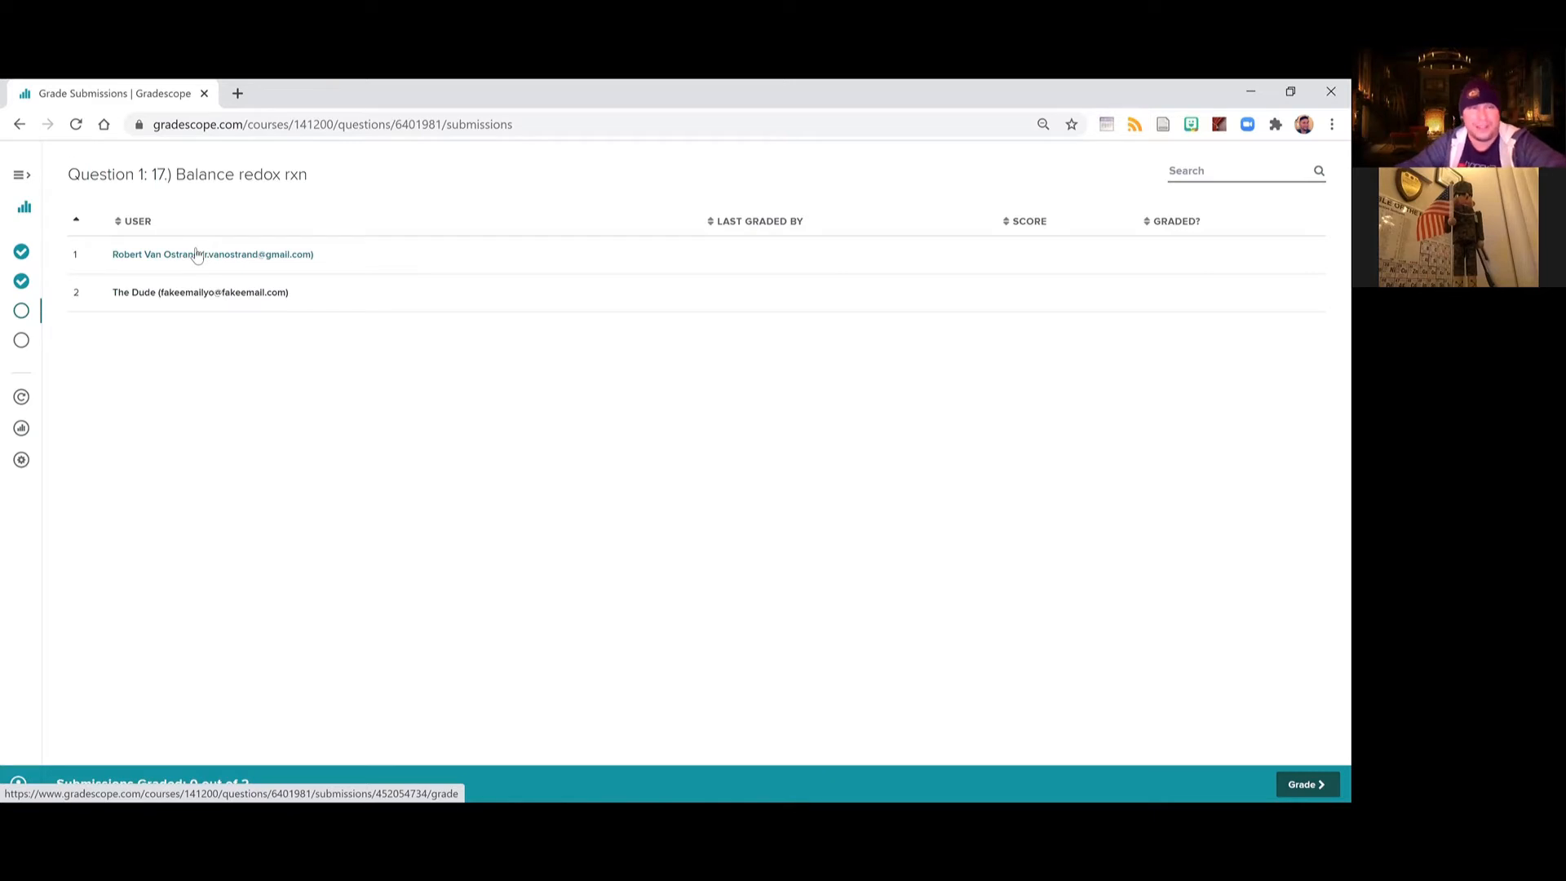
{"action": "mouse_move", "coordinate": [44, 297]}
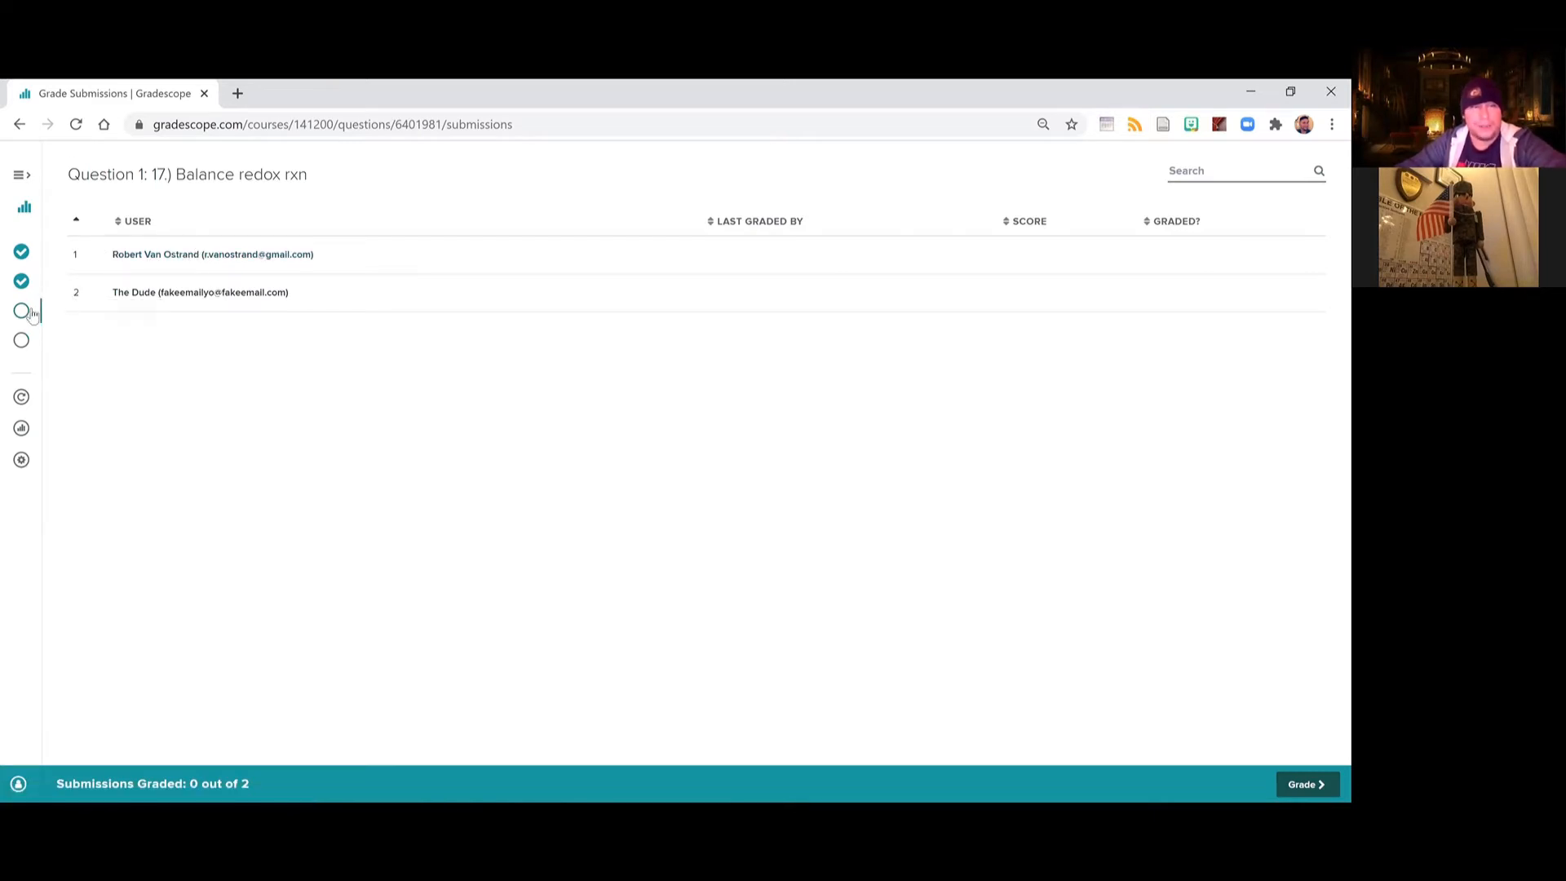
{"action": "left_click", "coordinate": [21, 310]}
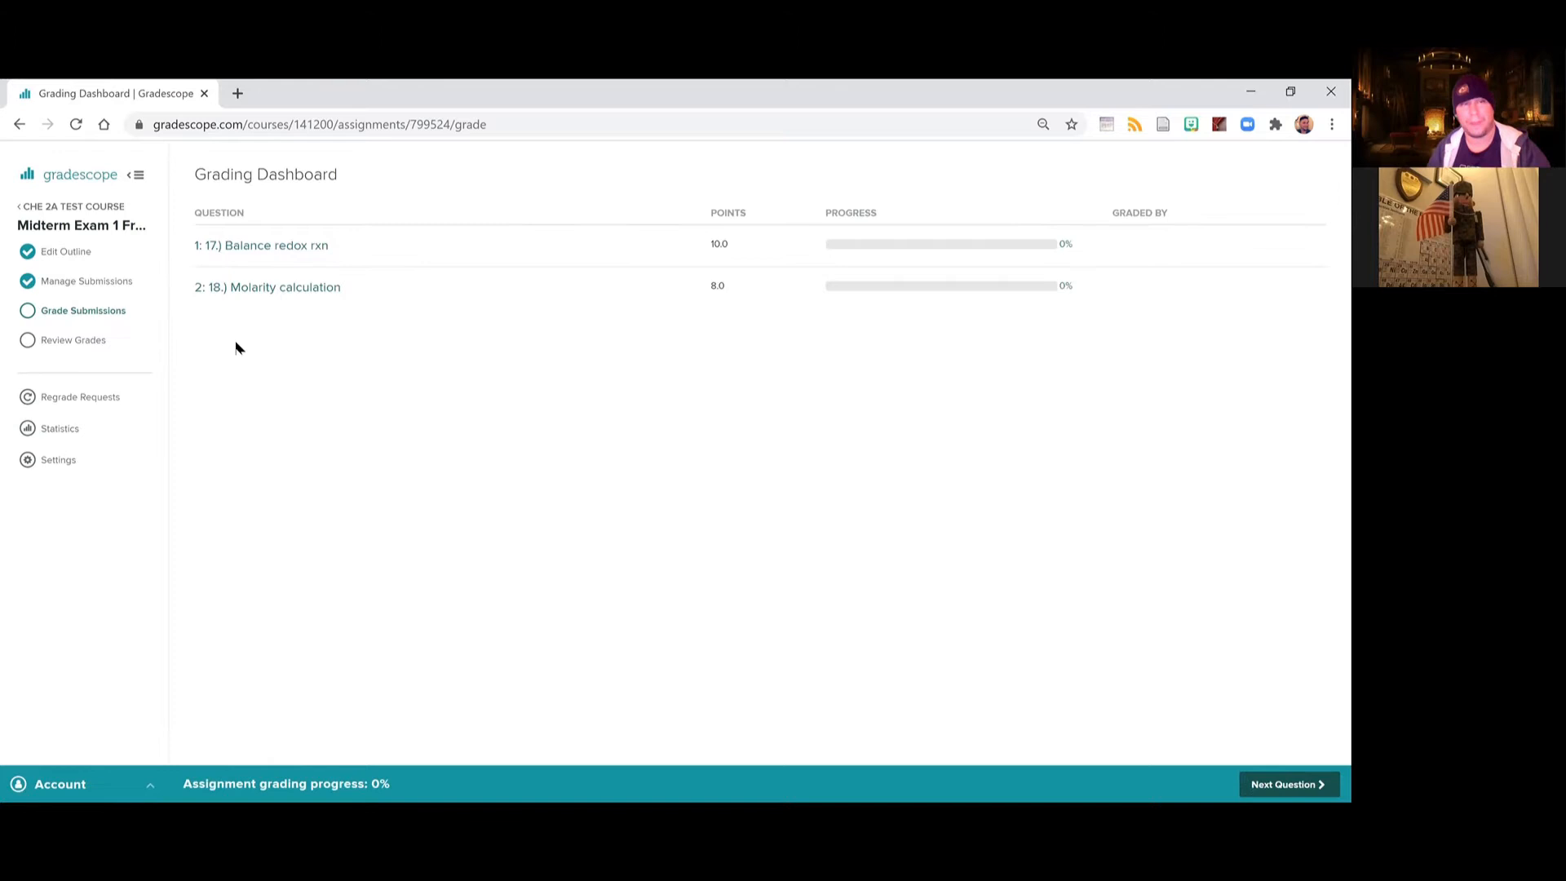
{"action": "mouse_move", "coordinate": [270, 246]}
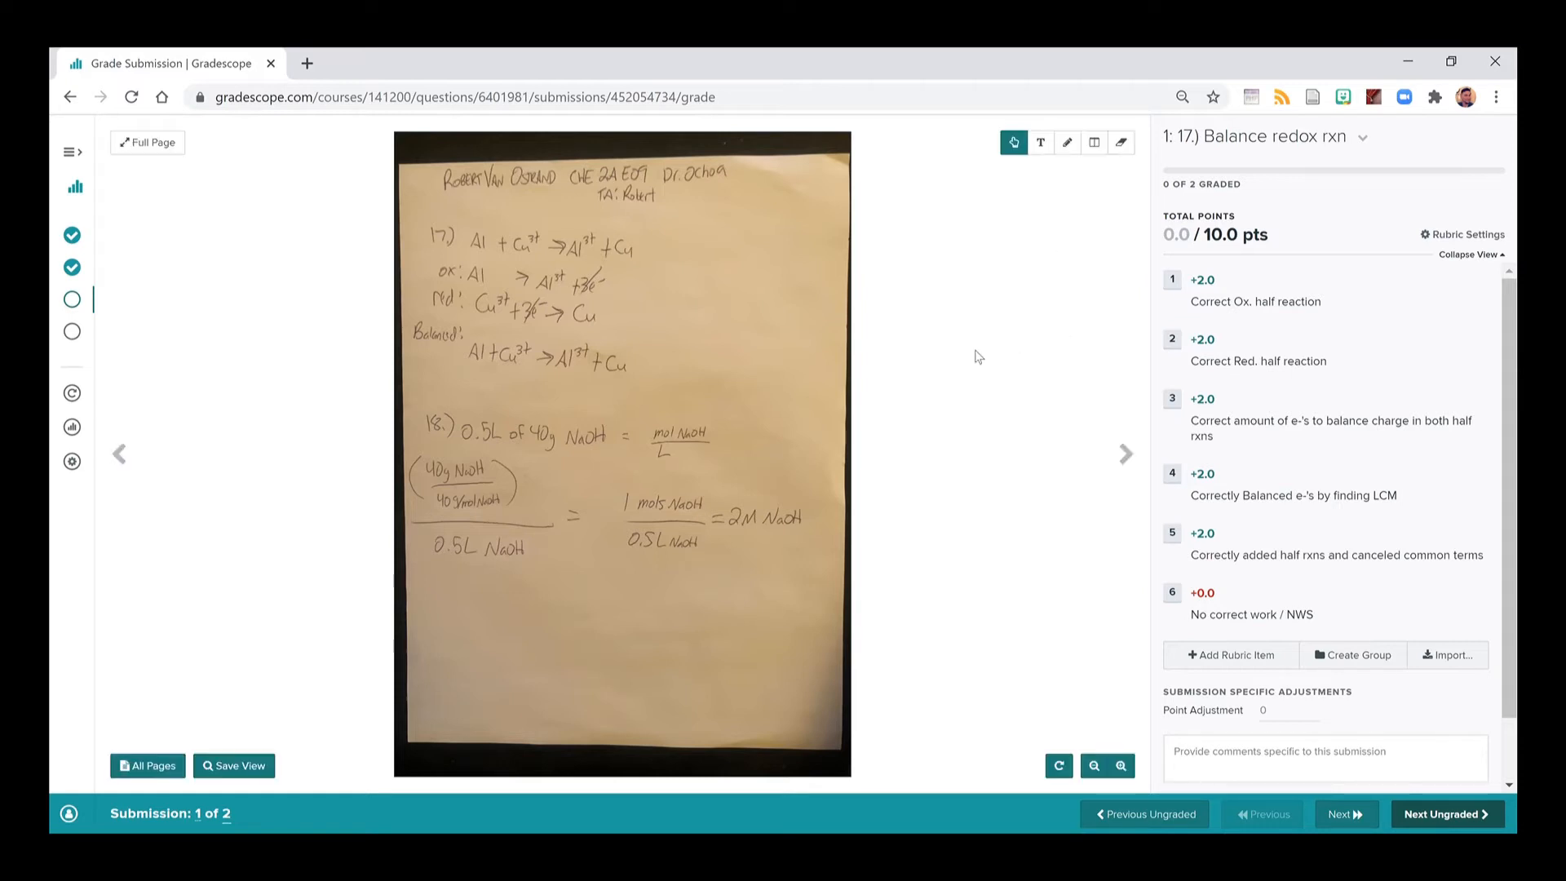
{"action": "mouse_move", "coordinate": [639, 259]}
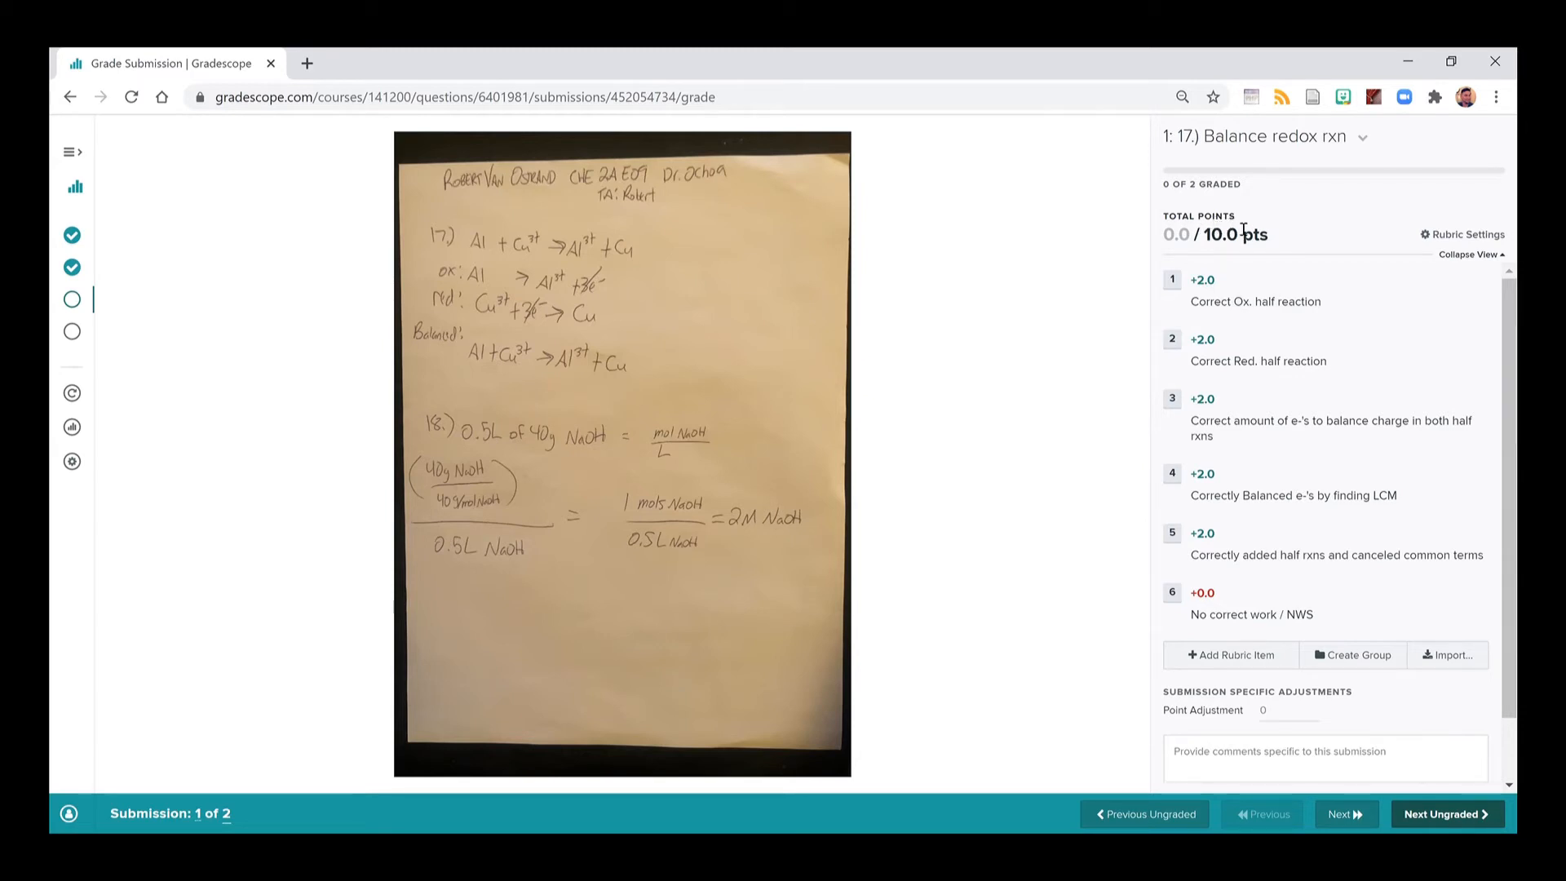
{"action": "mouse_move", "coordinate": [1432, 238]}
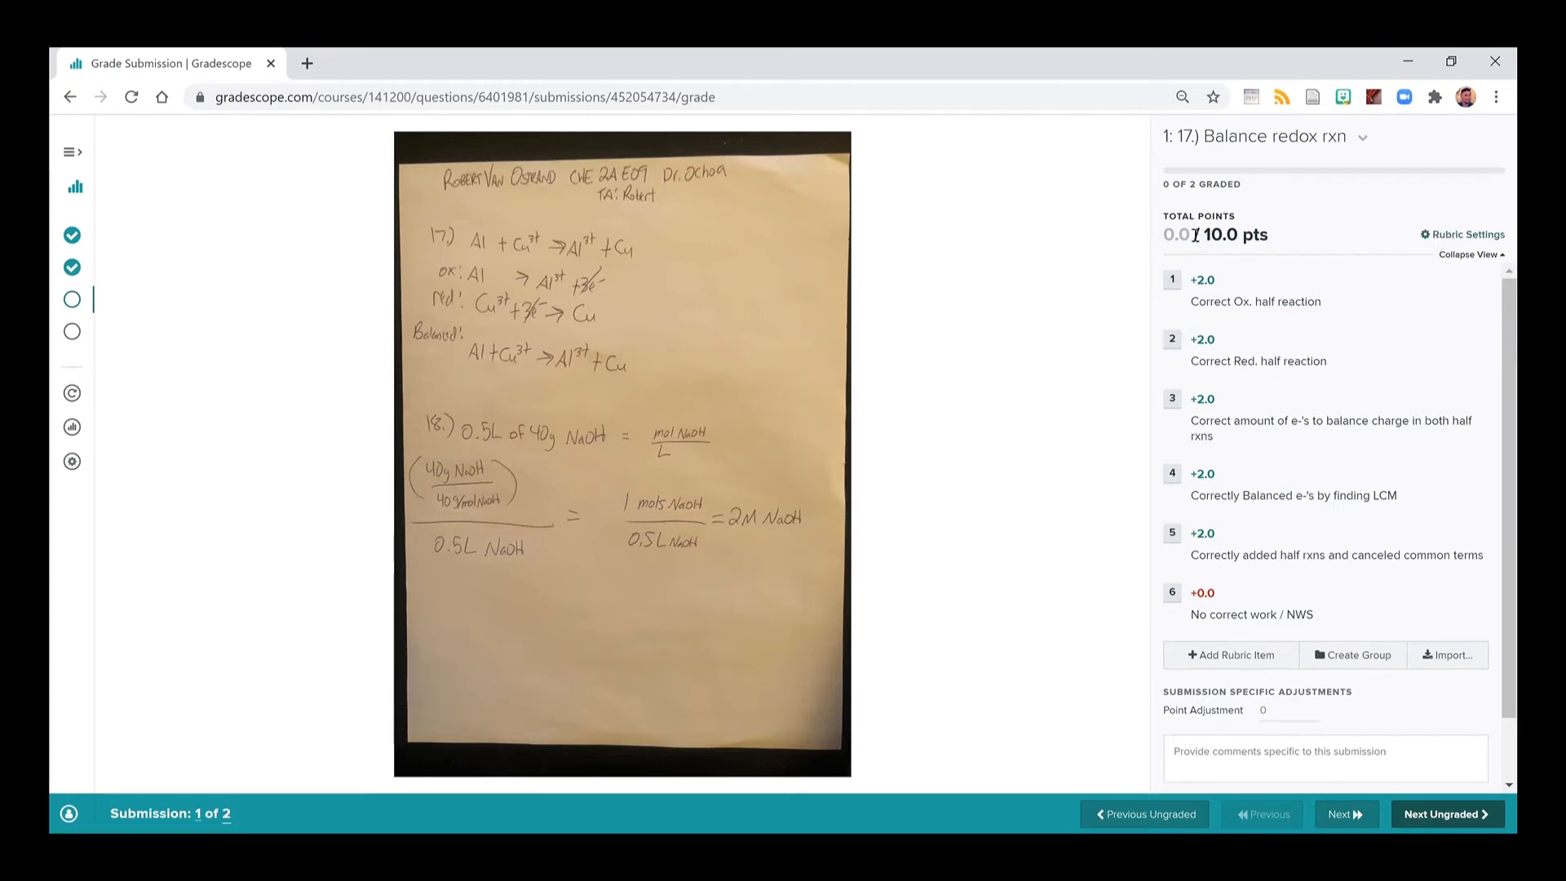
Apply Q17's positive rubric items including electron balancing, reaching 10.0 / 10.0.
{"action": "double_click", "coordinate": [1235, 235]}
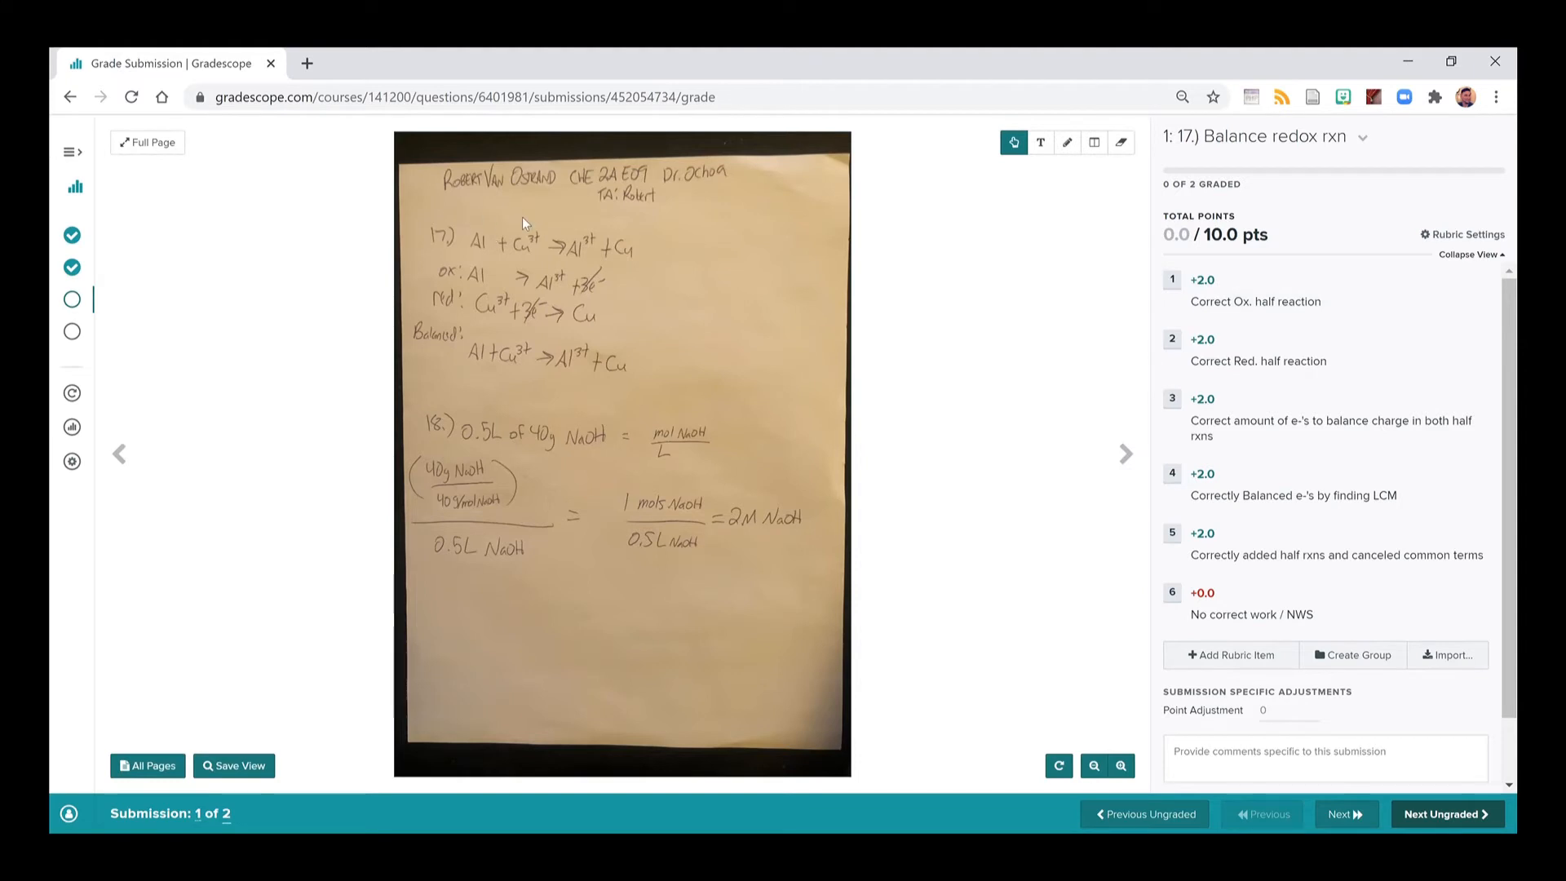
{"action": "mouse_move", "coordinate": [573, 228]}
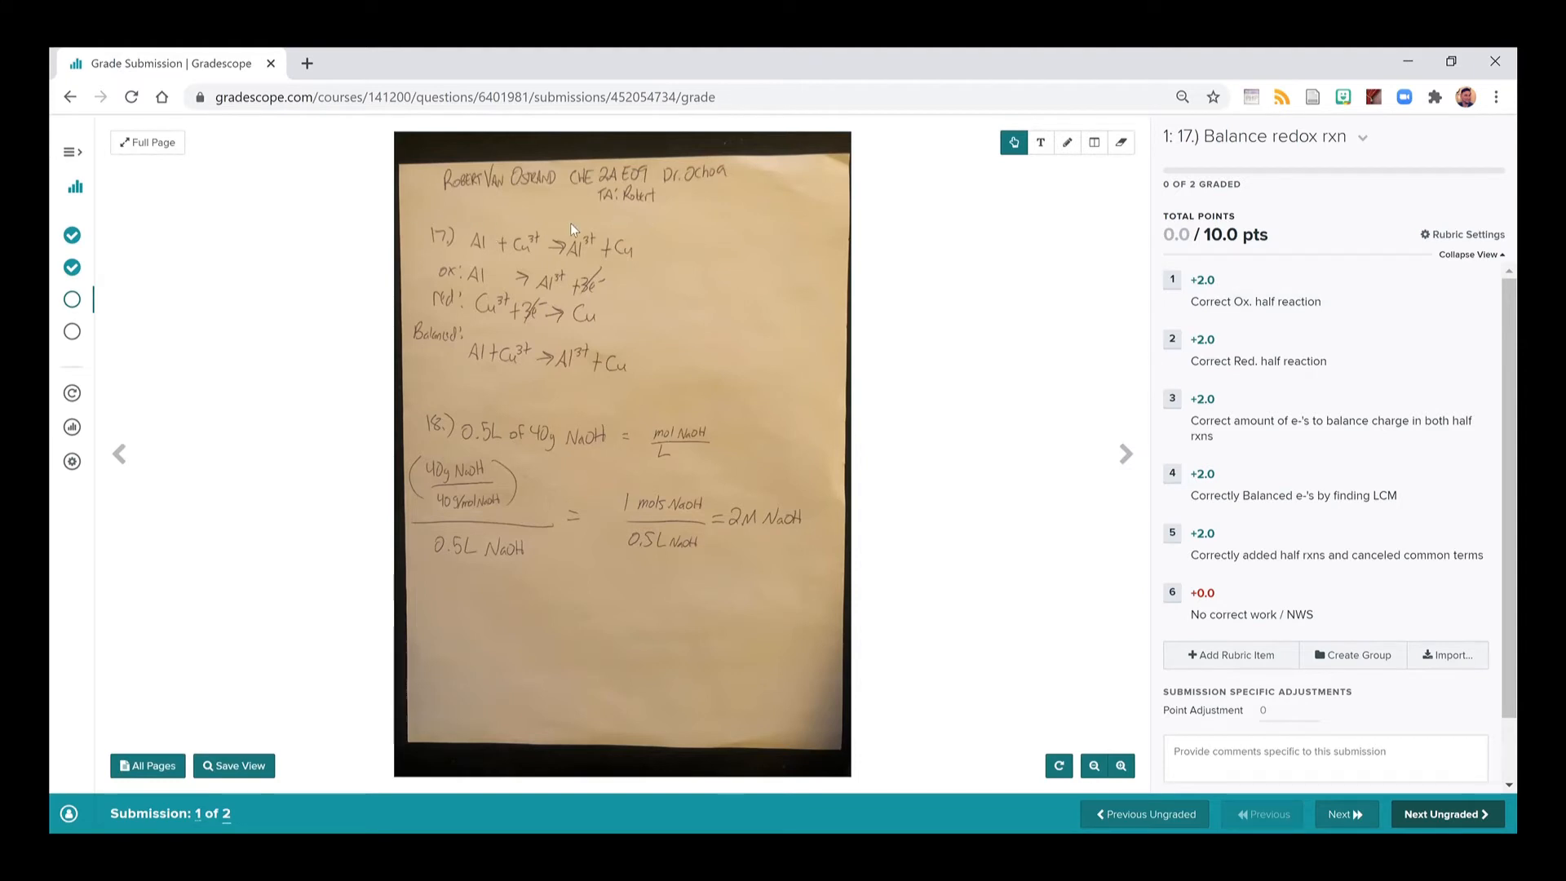
{"action": "mouse_move", "coordinate": [1143, 248]}
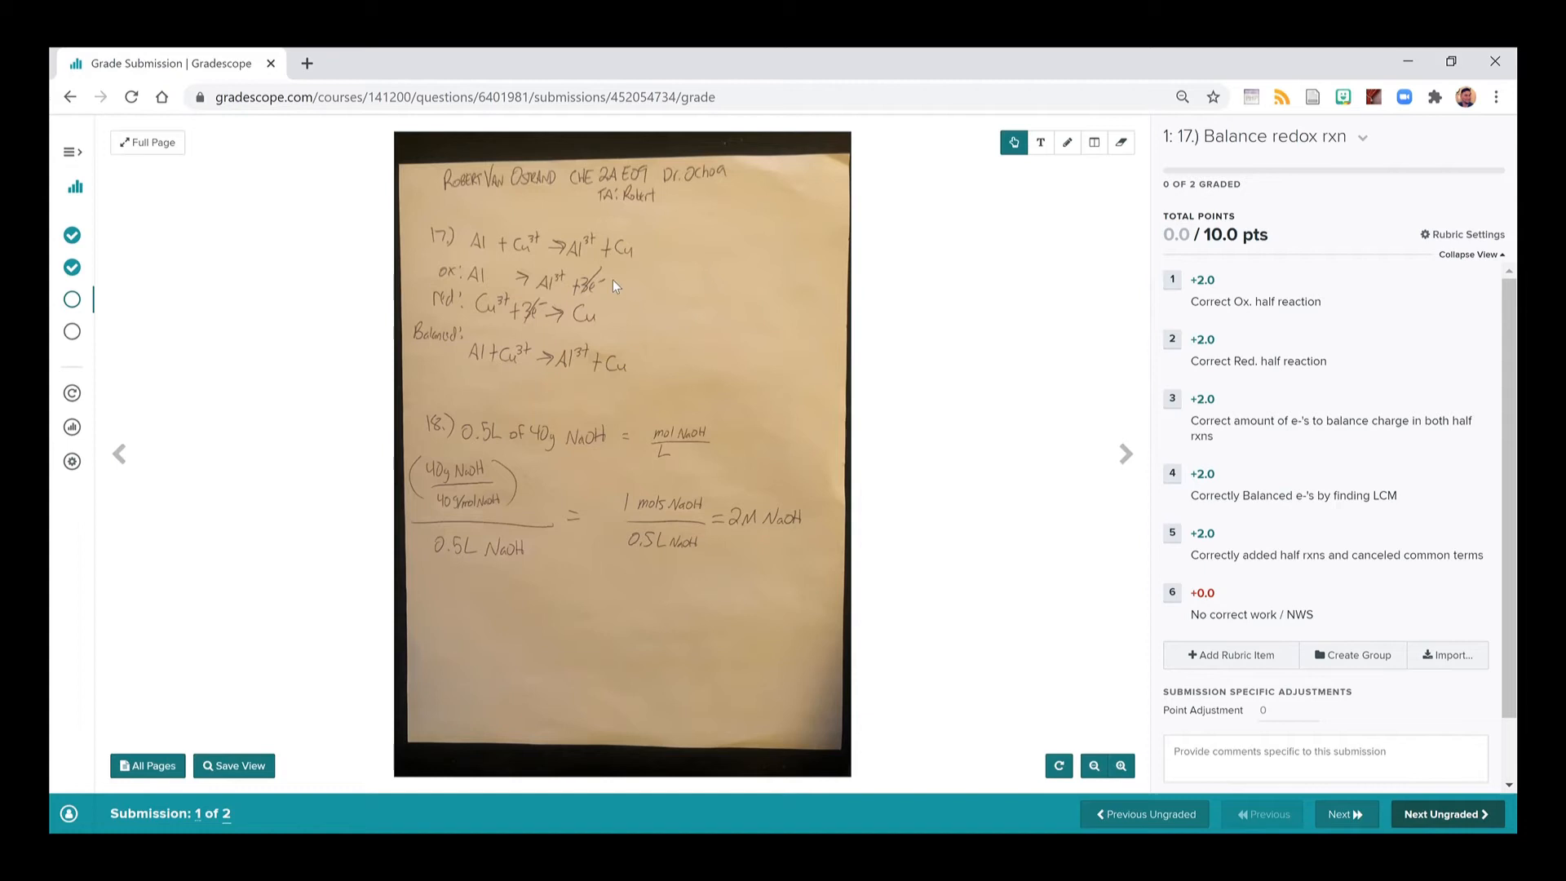
{"action": "mouse_move", "coordinate": [462, 279]}
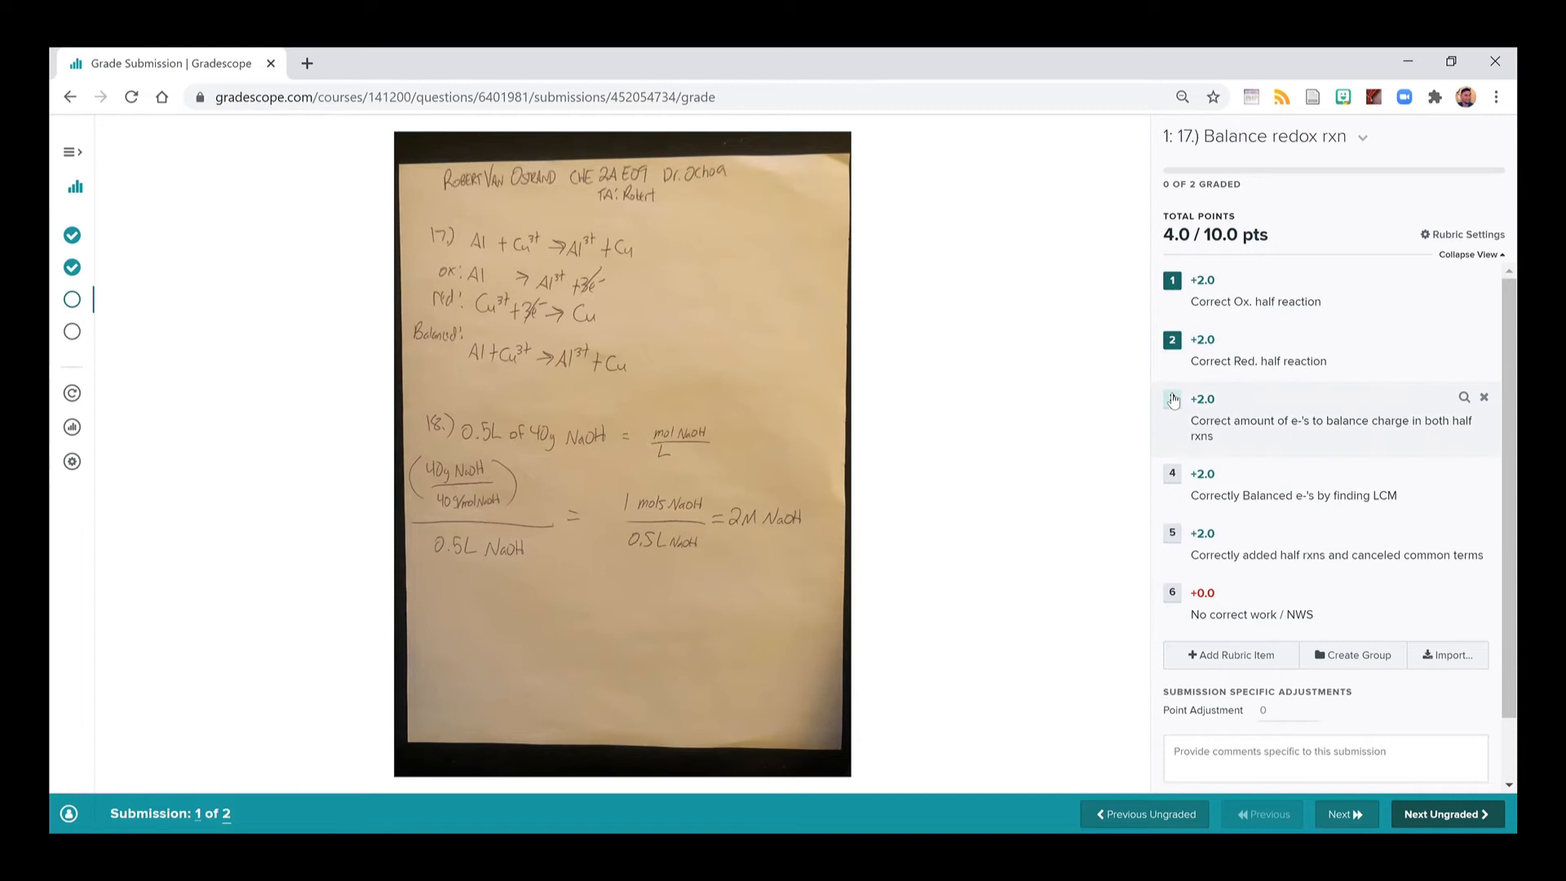
{"action": "left_click", "coordinate": [1171, 400]}
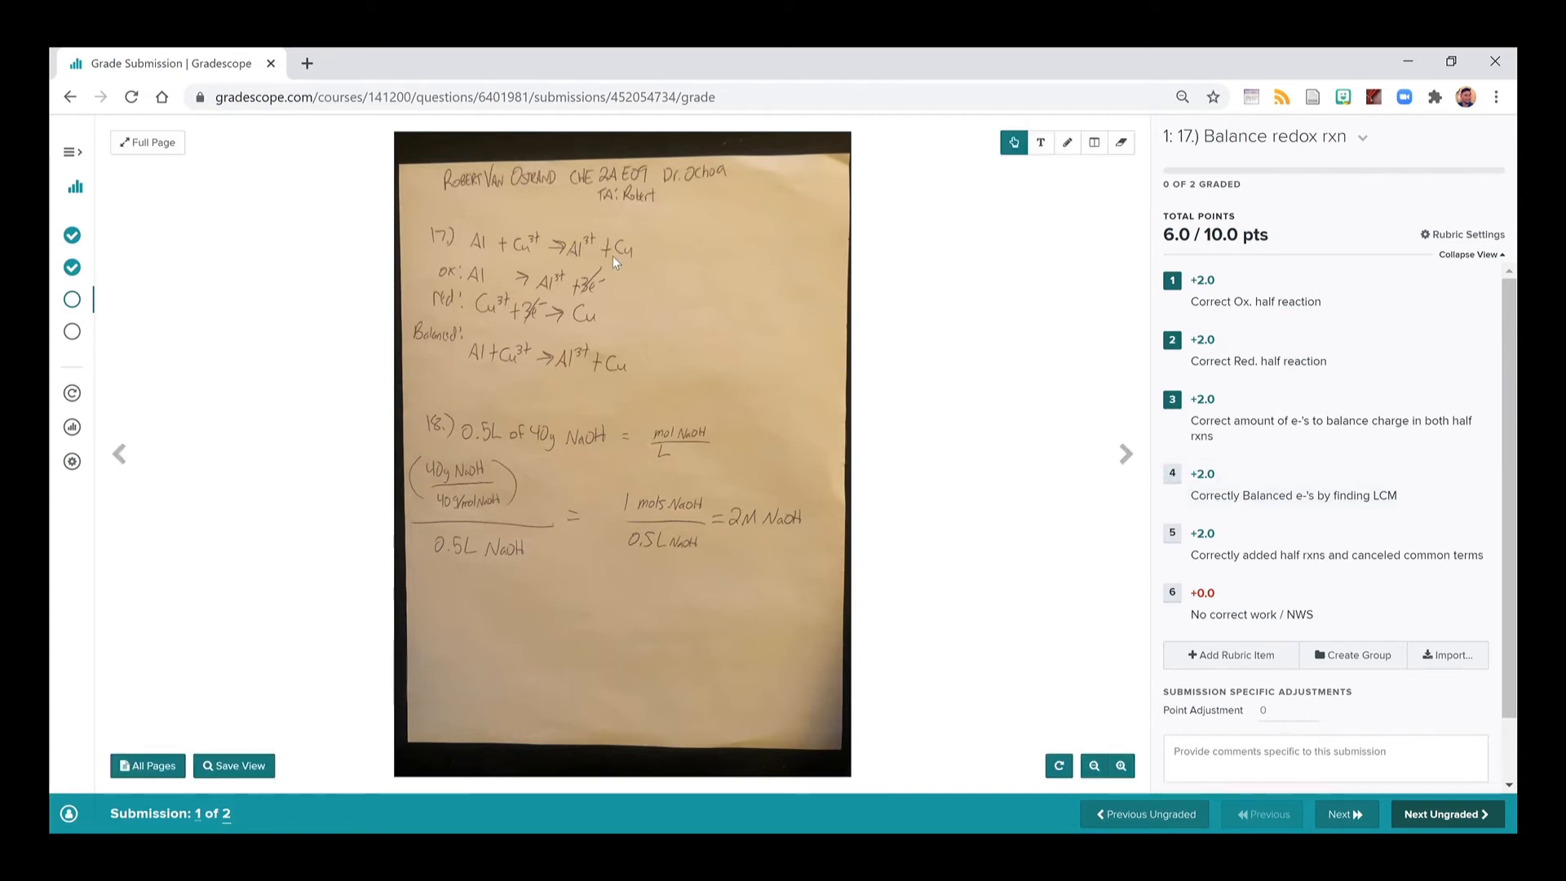
{"action": "mouse_move", "coordinate": [483, 332]}
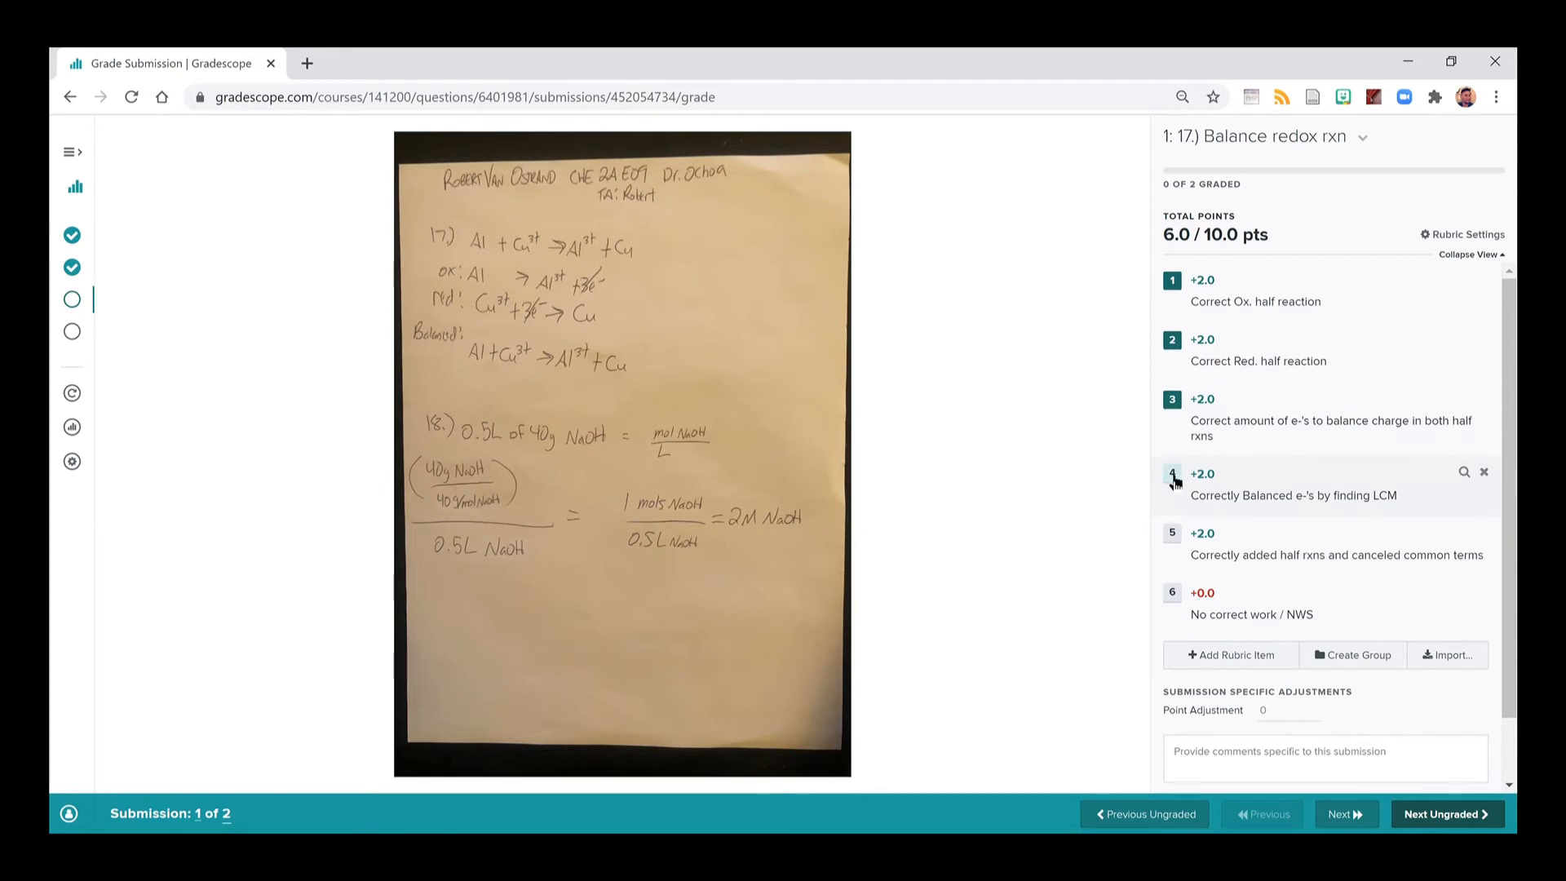
{"action": "mouse_move", "coordinate": [708, 452]}
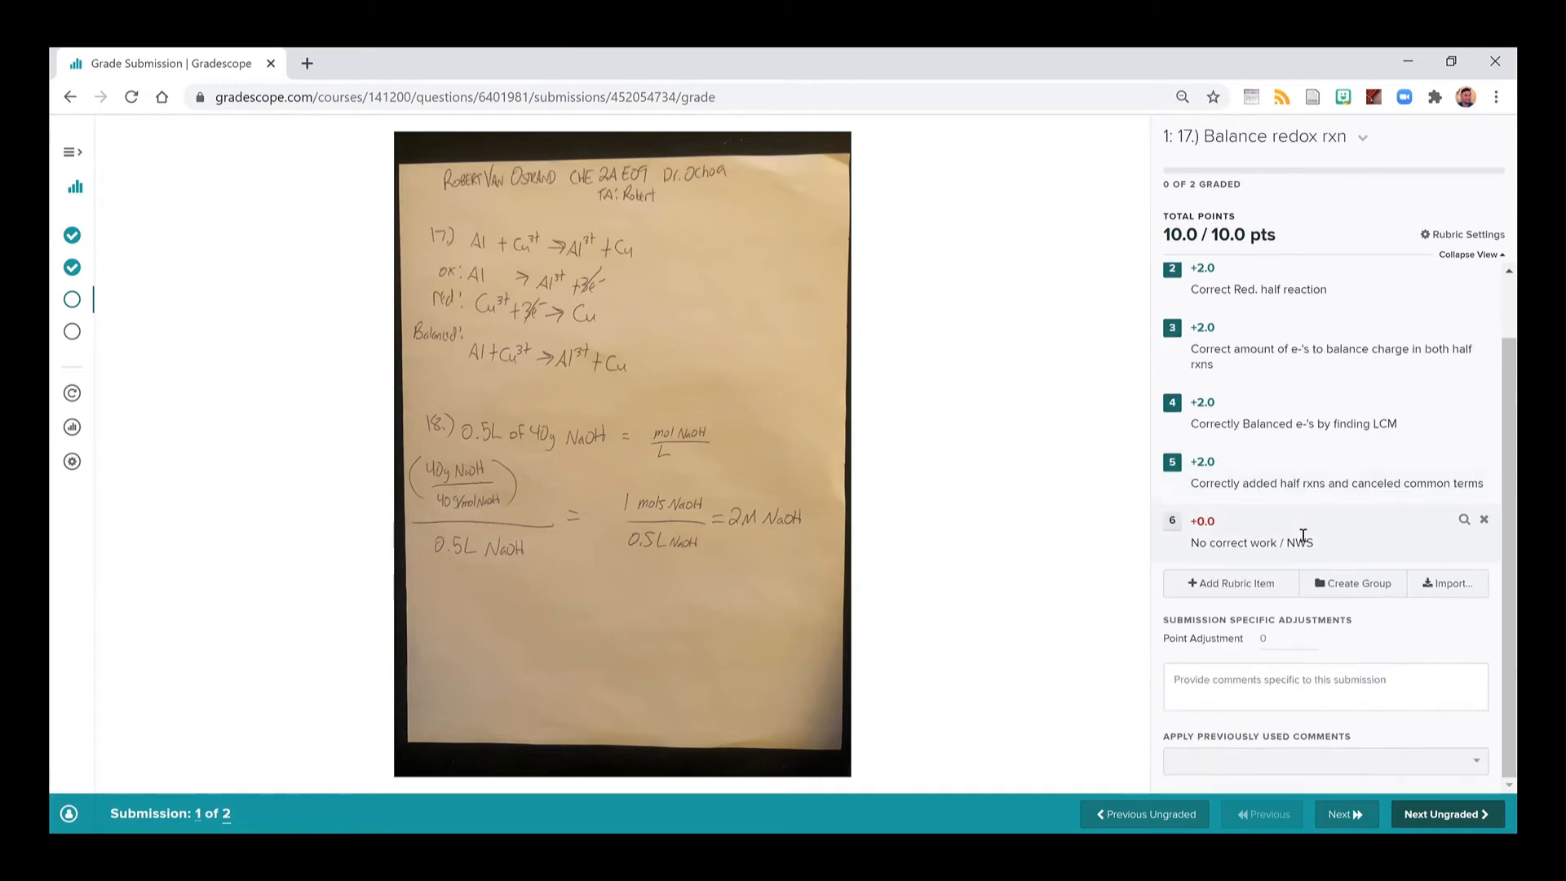
{"action": "left_click", "coordinate": [1324, 687]}
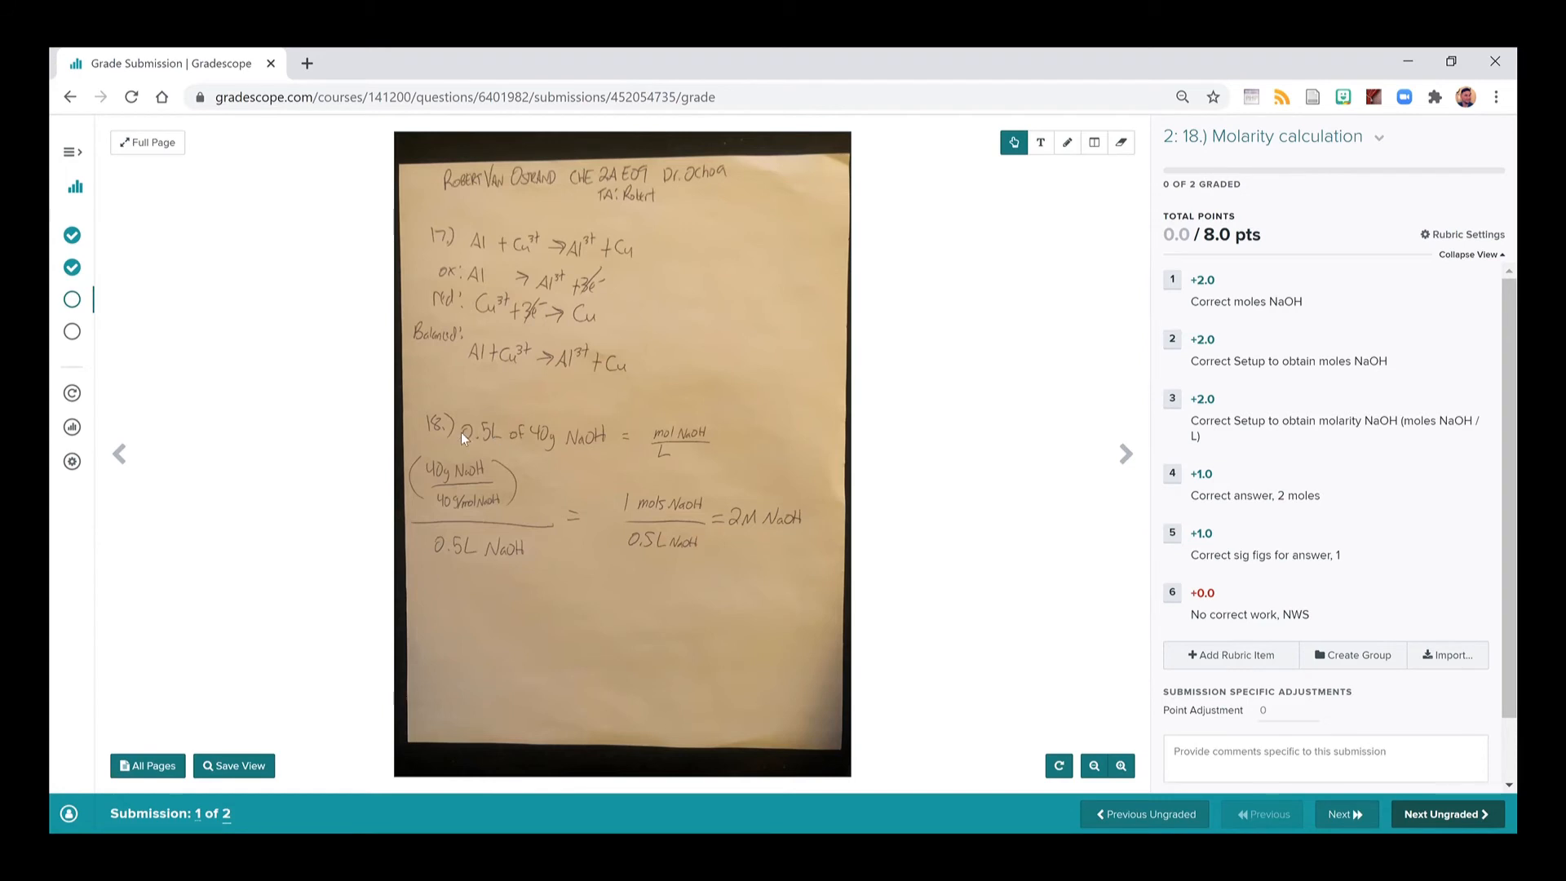
{"action": "mouse_move", "coordinate": [517, 441]}
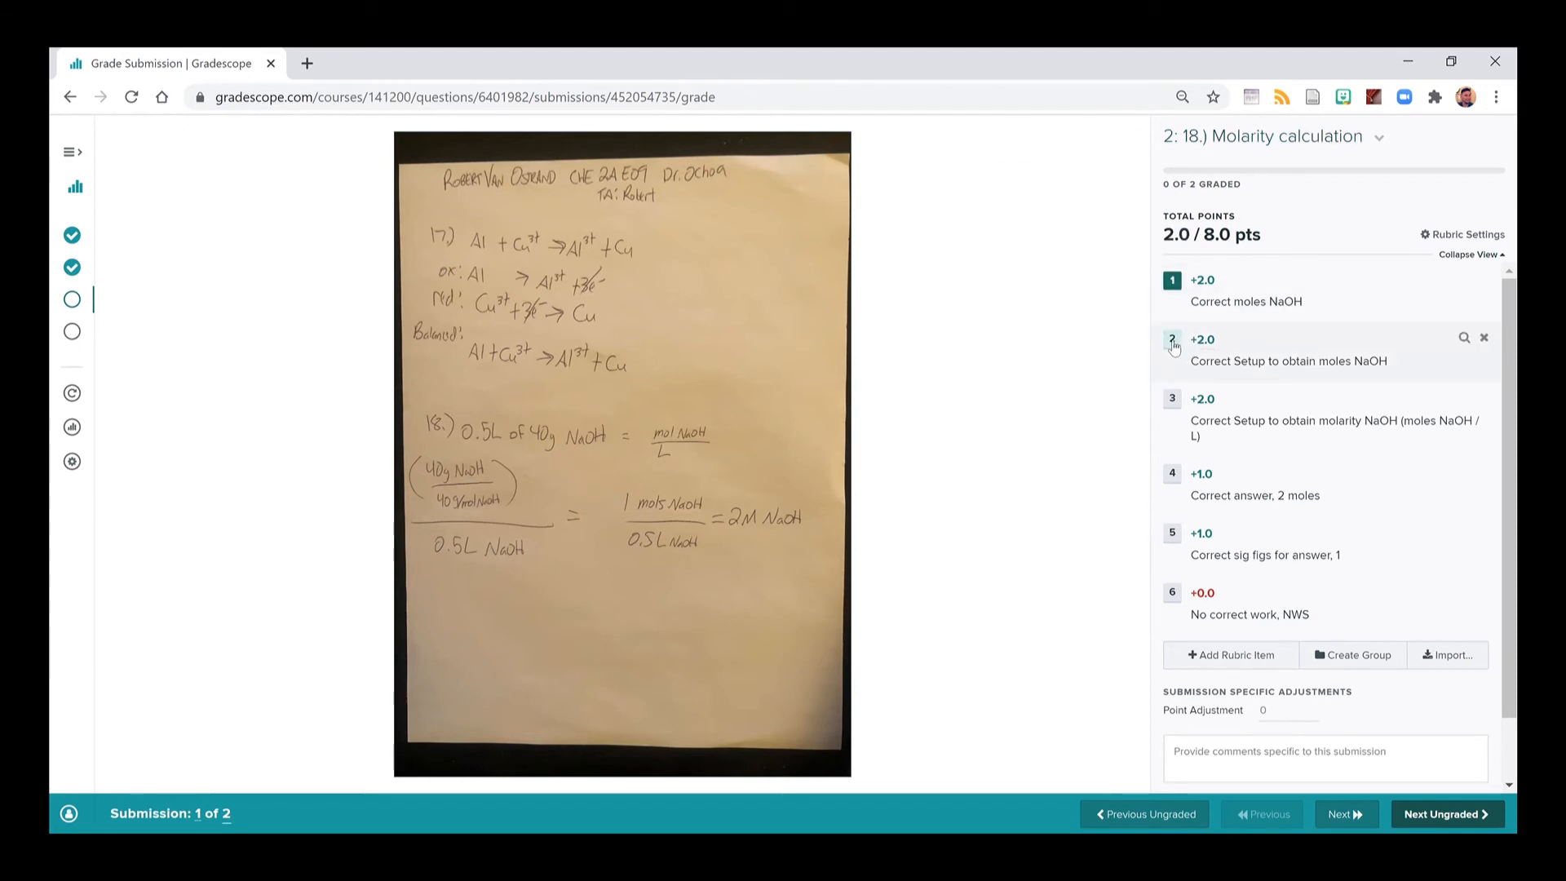
{"action": "mouse_move", "coordinate": [1172, 347]}
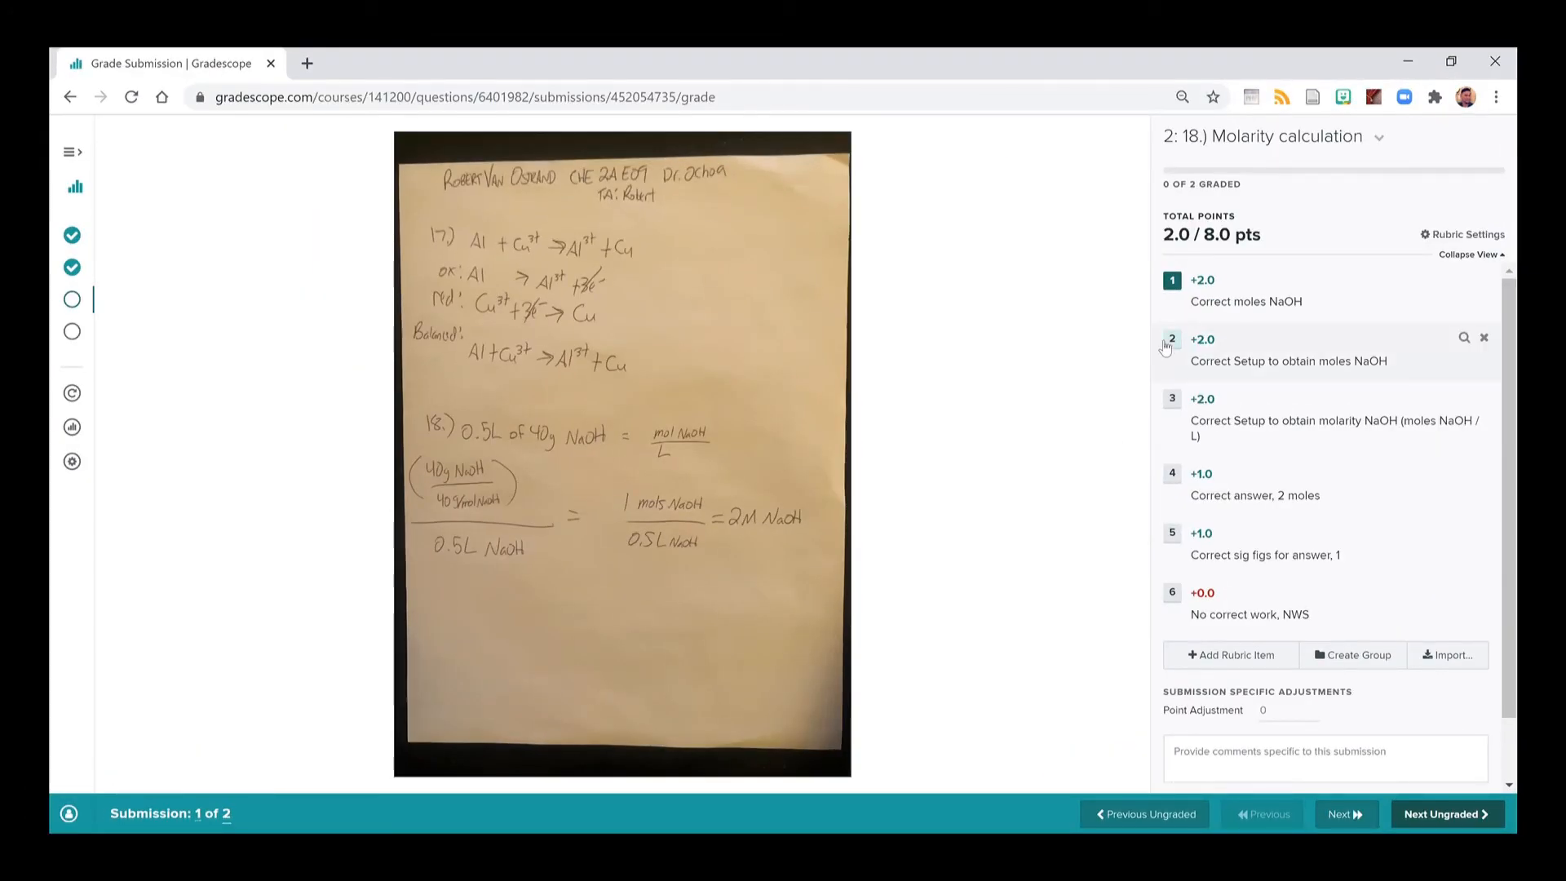
{"action": "mouse_move", "coordinate": [910, 484]}
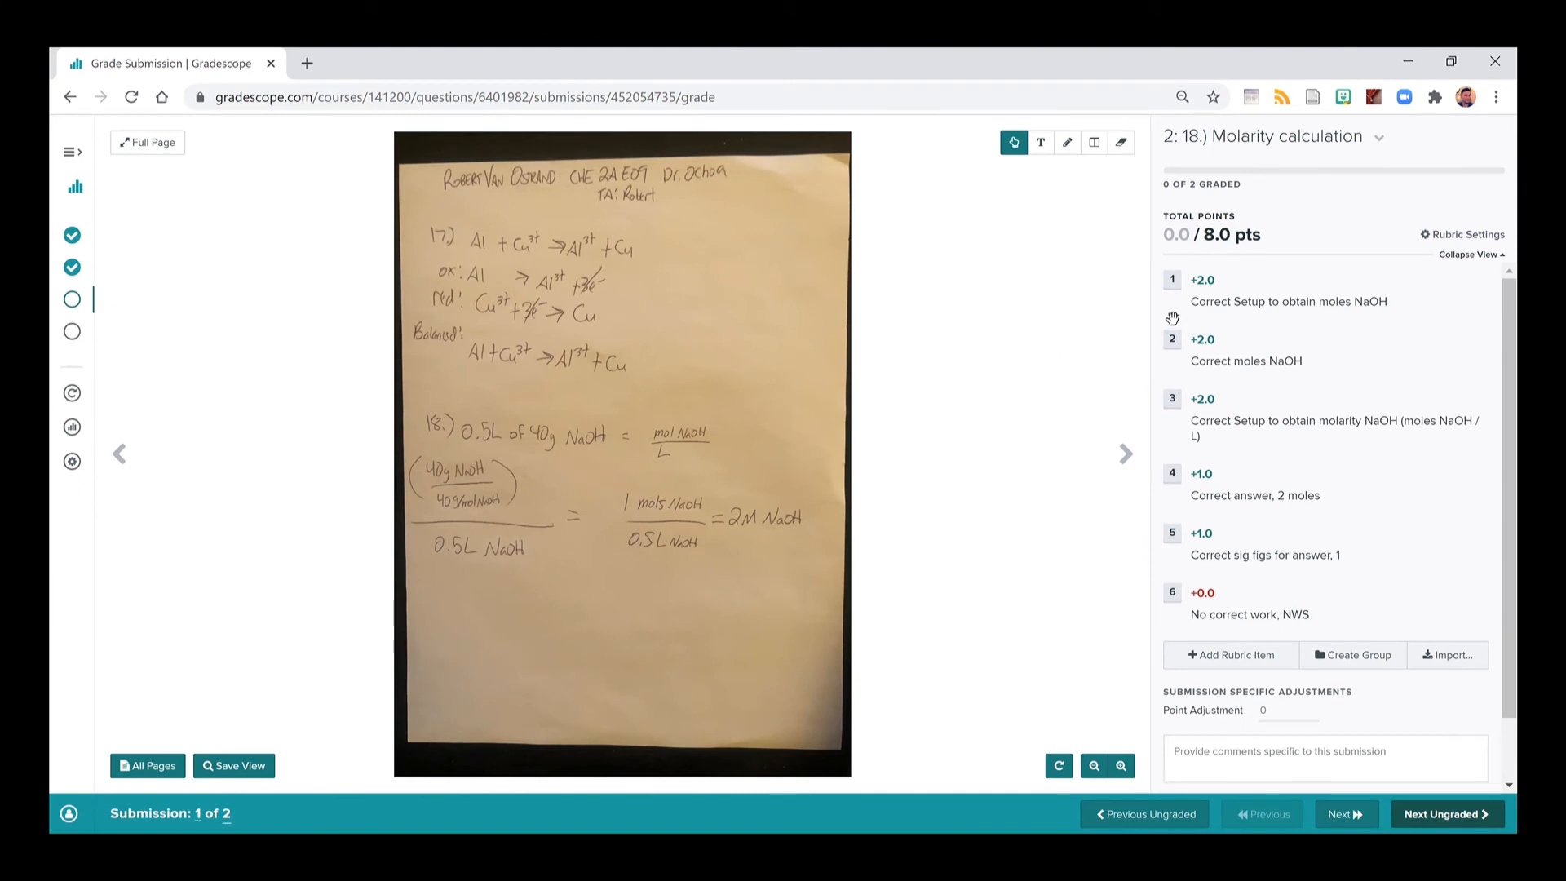
Credit Correct Setup to obtain moles NaOH and Correct moles NaOH on Q18.
{"action": "double_click", "coordinate": [1230, 235]}
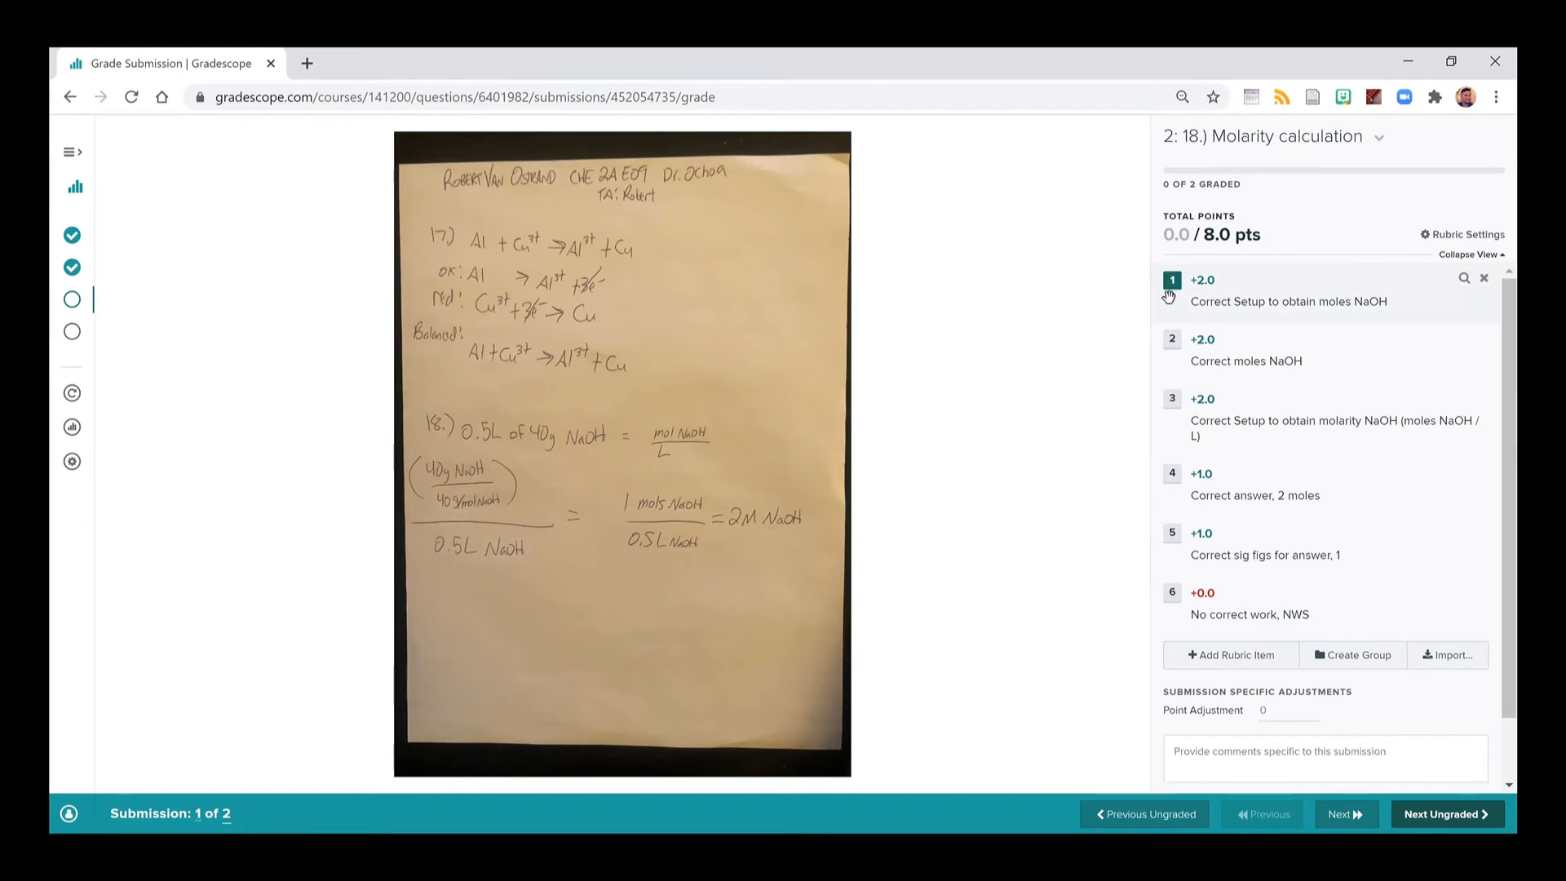
{"action": "left_click", "coordinate": [1202, 279]}
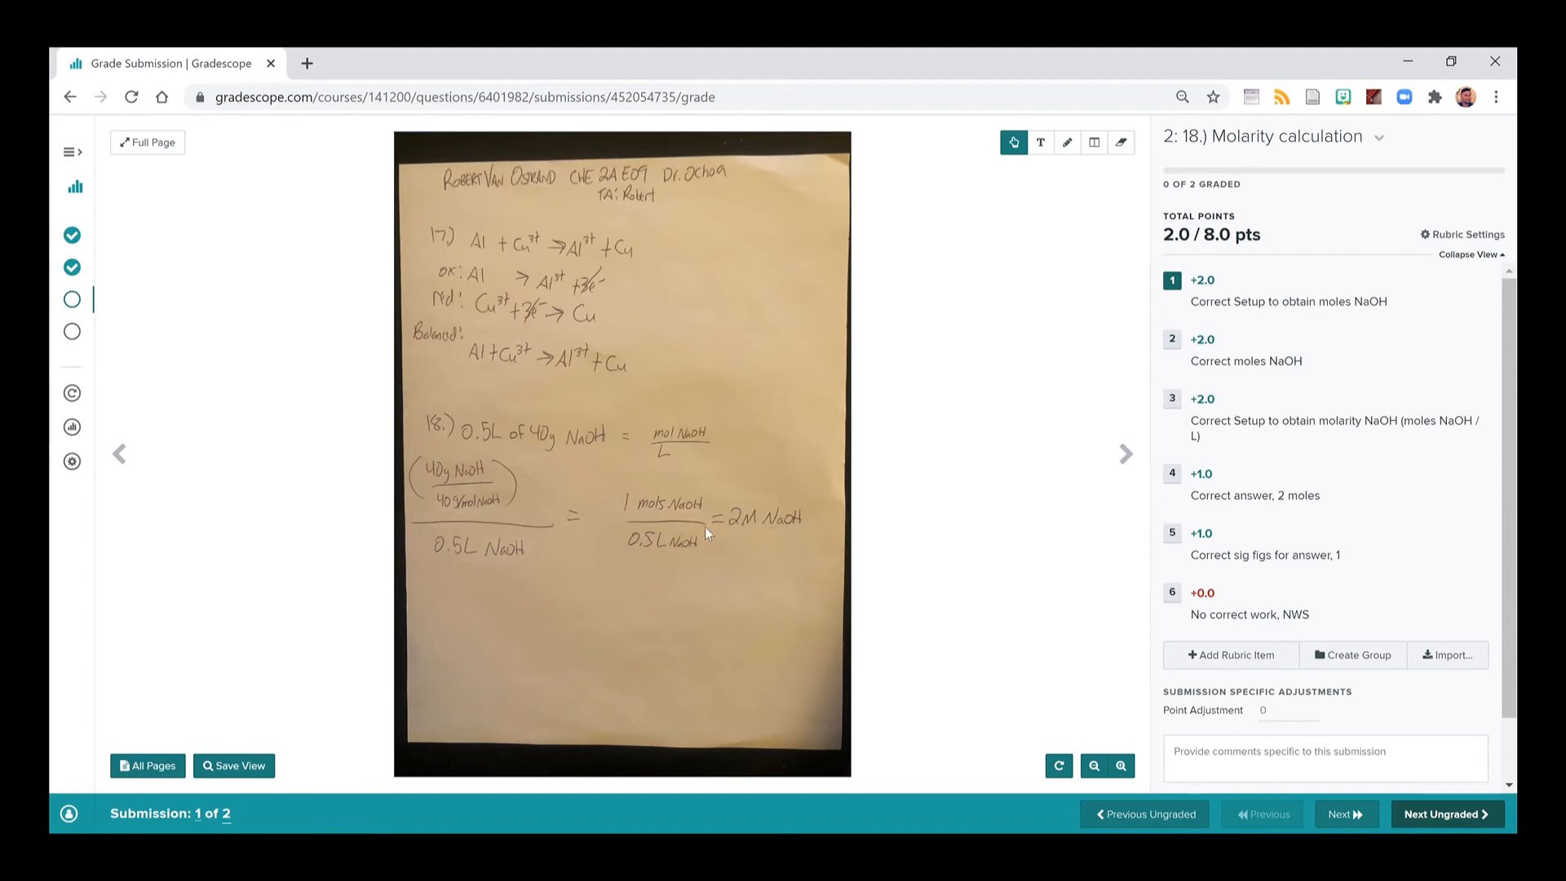
{"action": "mouse_move", "coordinate": [1168, 334]}
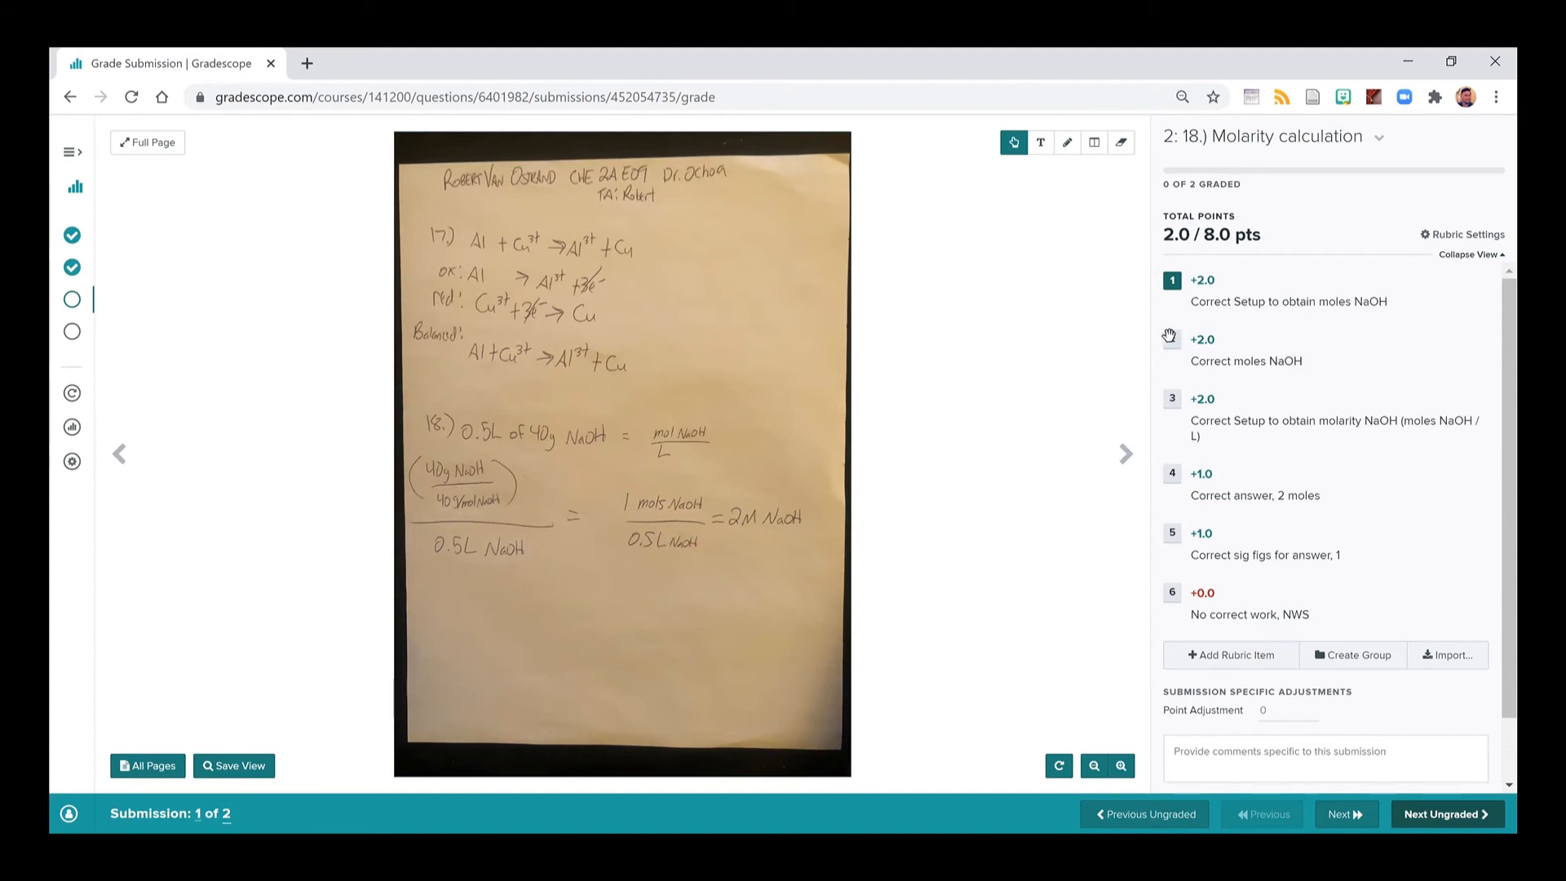
{"action": "left_click", "coordinate": [1171, 339]}
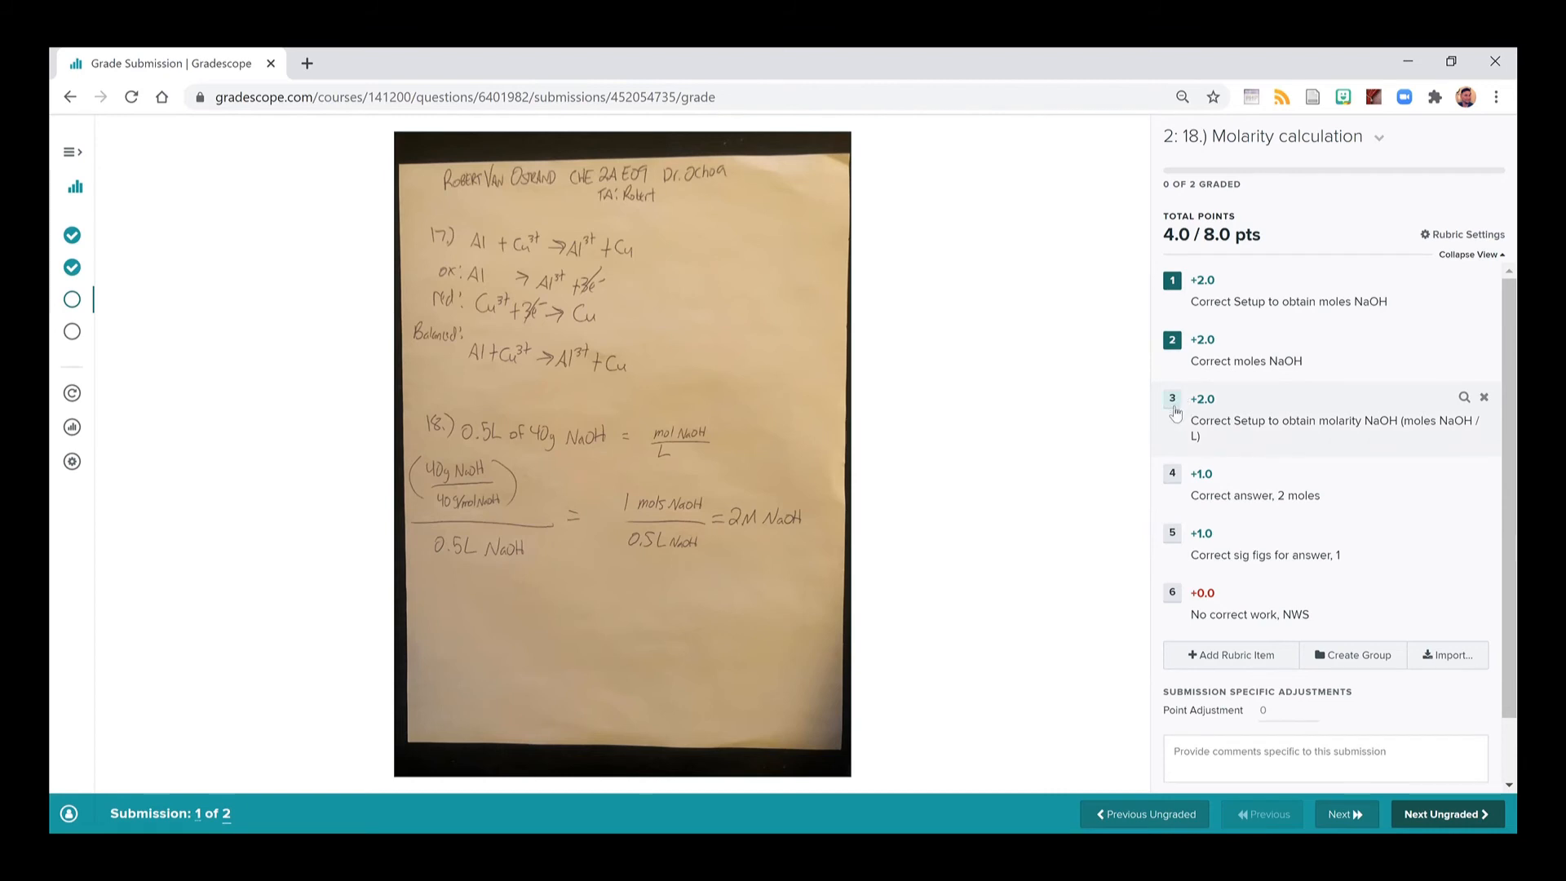
{"action": "mouse_move", "coordinate": [1331, 419]}
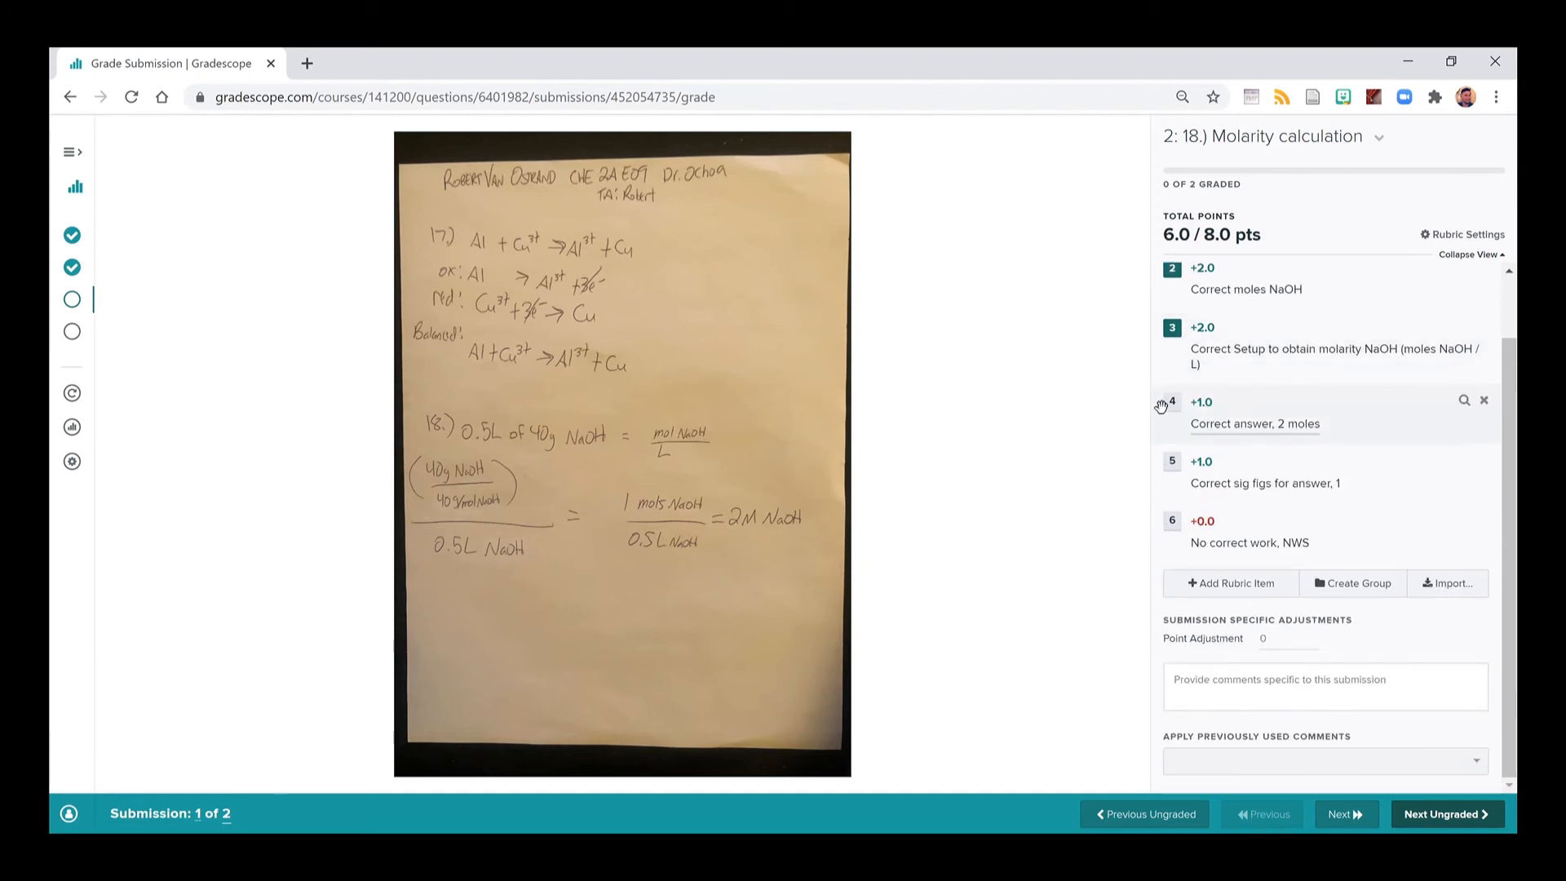
Credit the correct-answer item for 7.0 / 8.0 and reword '2 moles' to '2 M'.
{"action": "left_click", "coordinate": [1171, 401]}
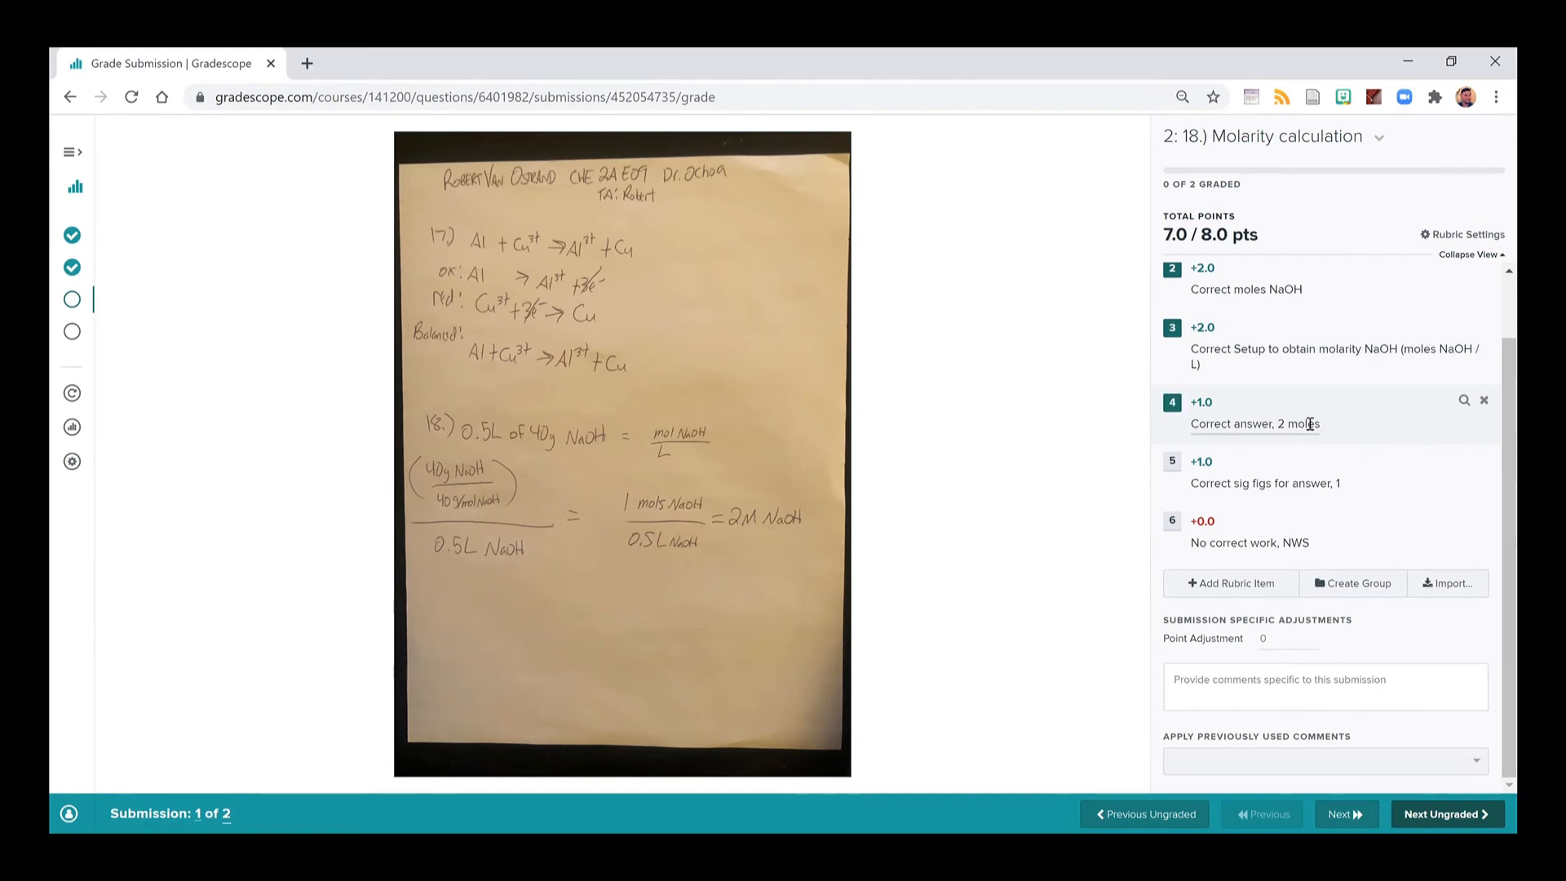
{"action": "double_click", "coordinate": [1310, 424]}
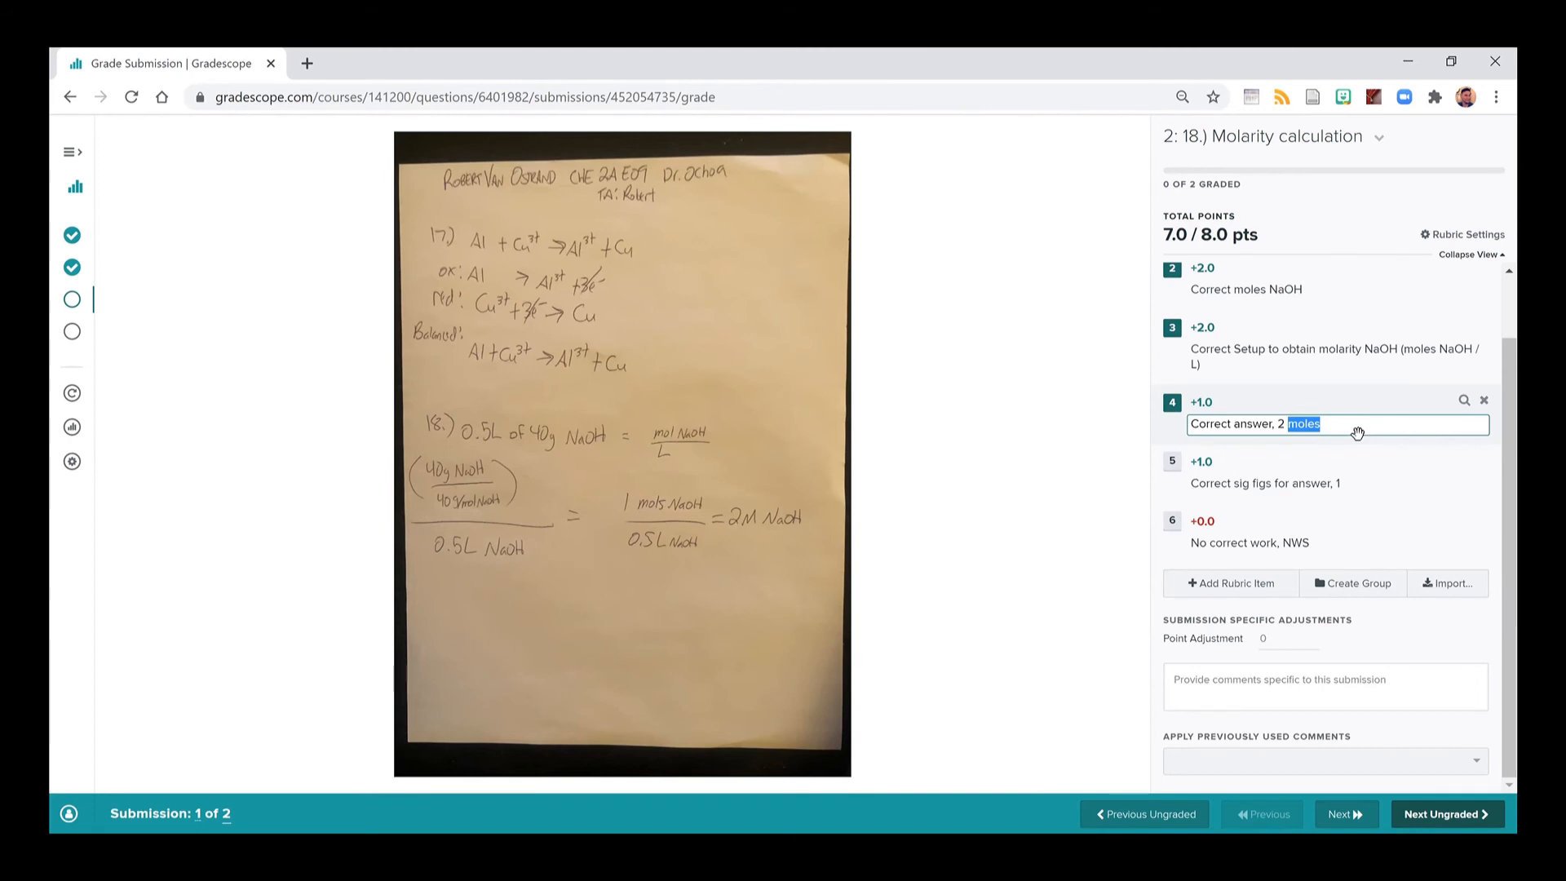
{"action": "type", "text": "M"}
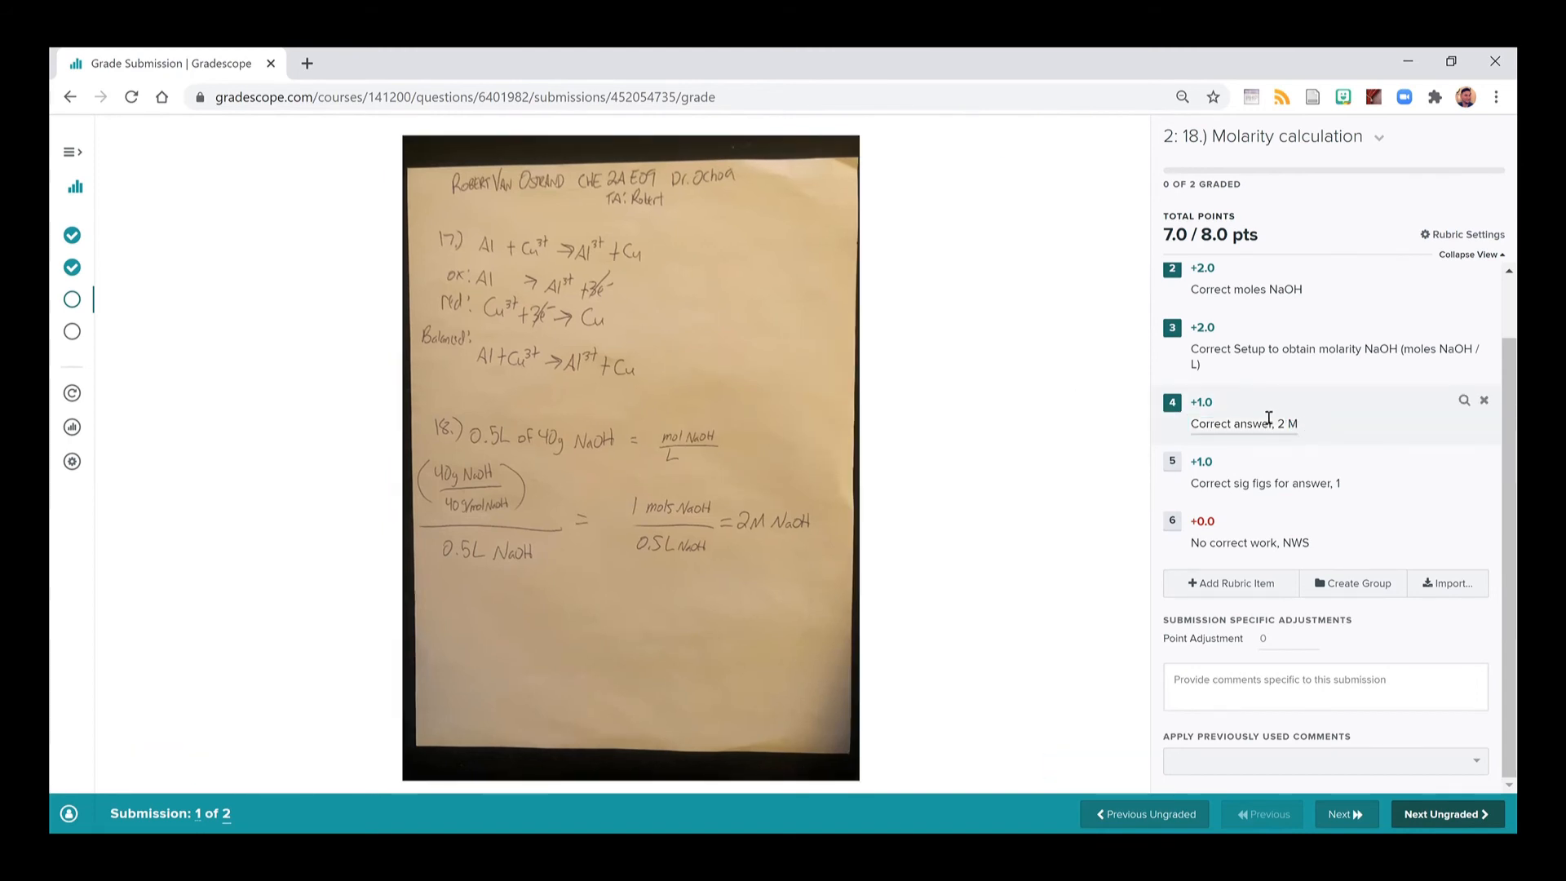
{"action": "left_click", "coordinate": [1242, 422]}
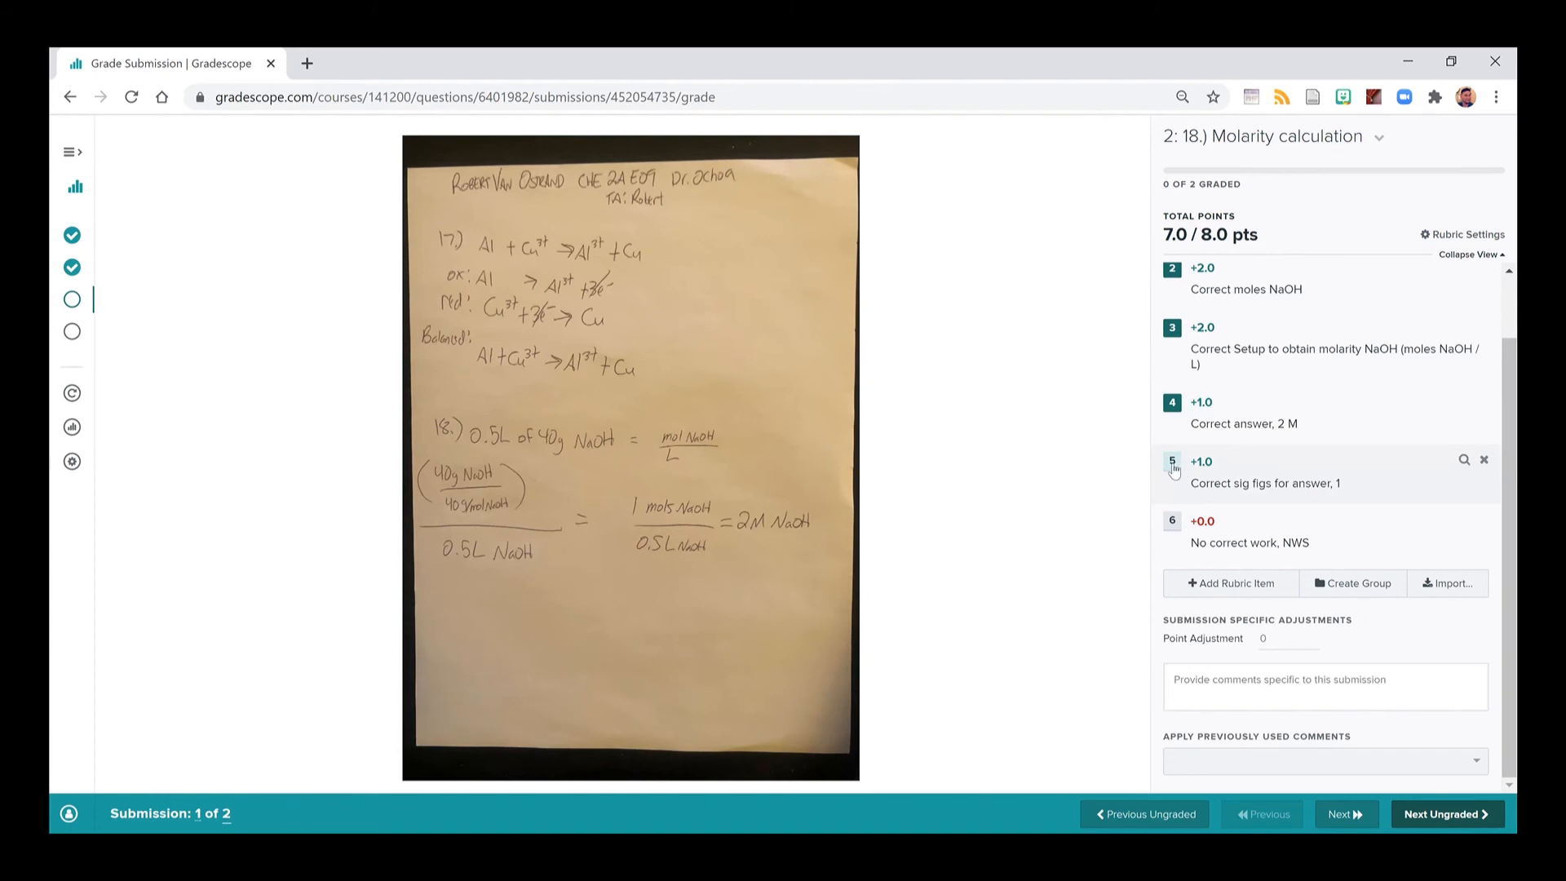
Credit the sig-figs rubric item, bringing Q18 to 8.0 / 8.0.
{"action": "left_click", "coordinate": [1171, 468]}
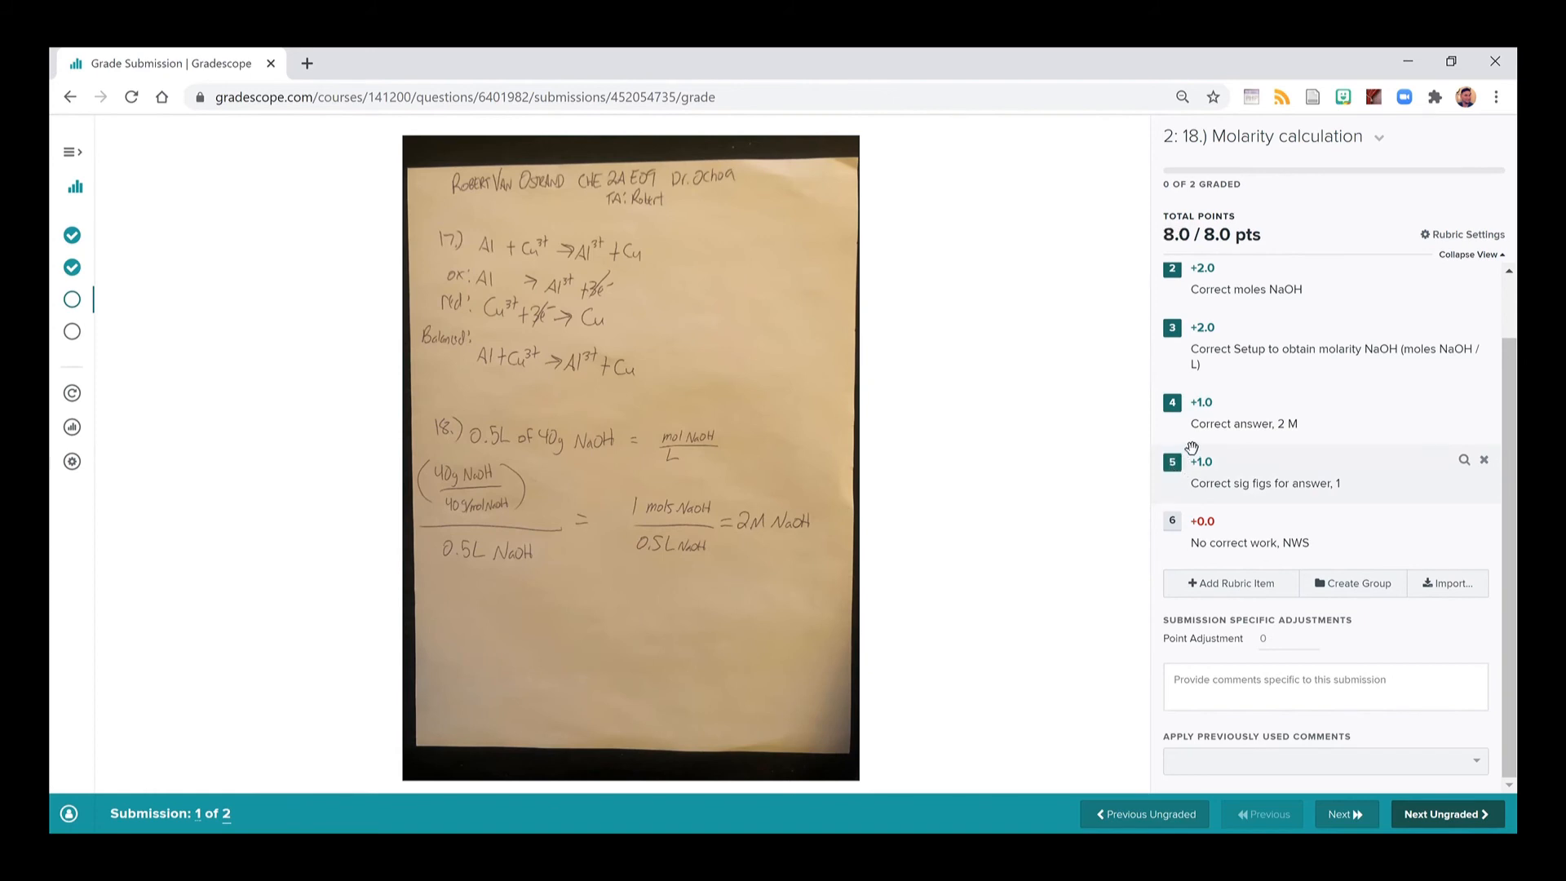
{"action": "mouse_move", "coordinate": [1142, 471]}
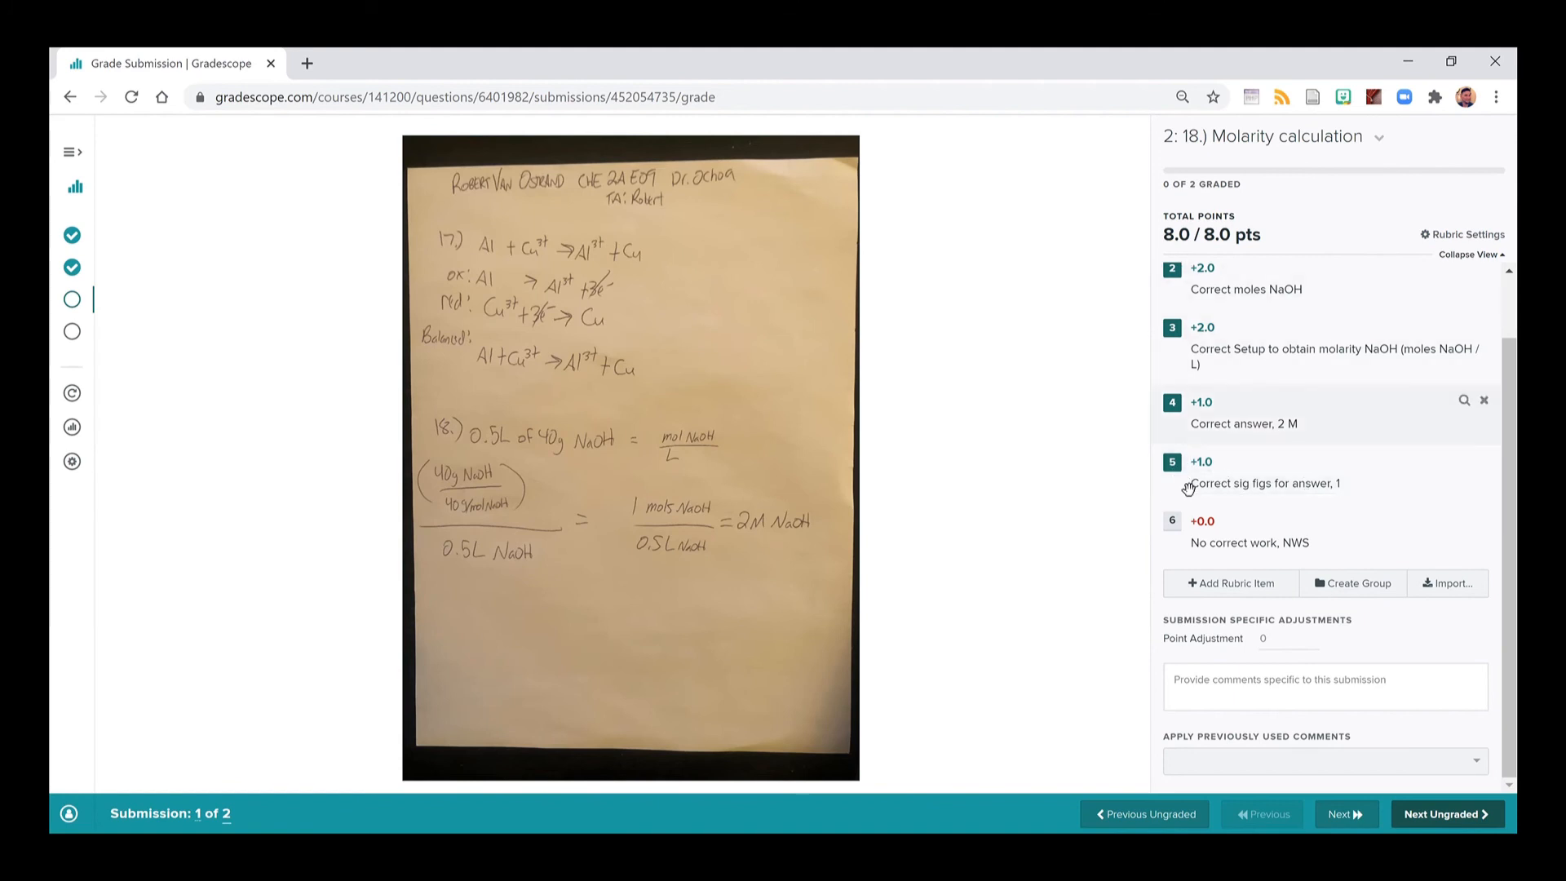
{"action": "mouse_move", "coordinate": [1198, 442]}
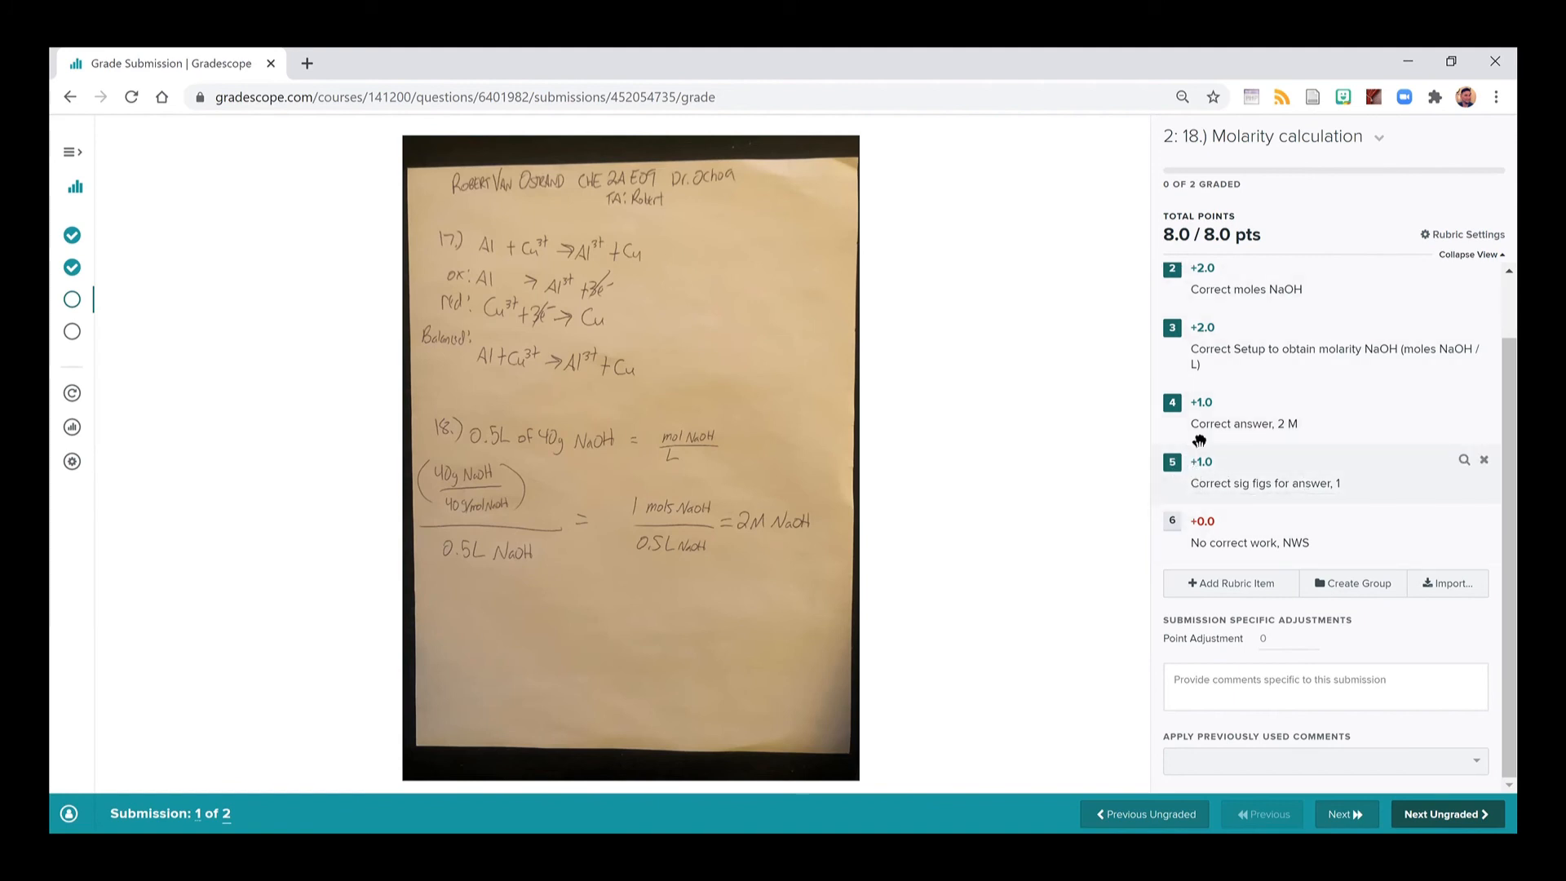